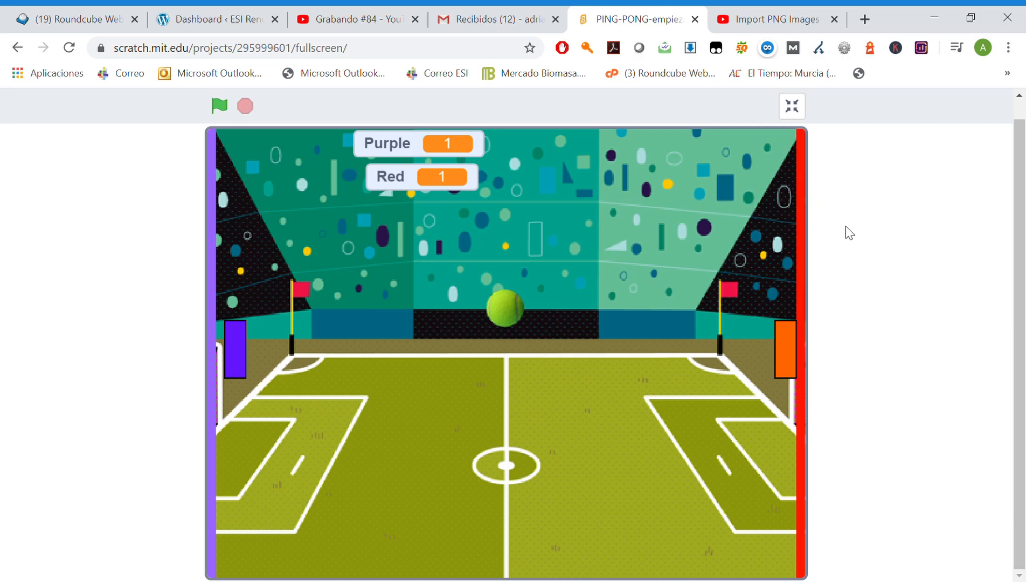
pyautogui.moveTo(916, 235)
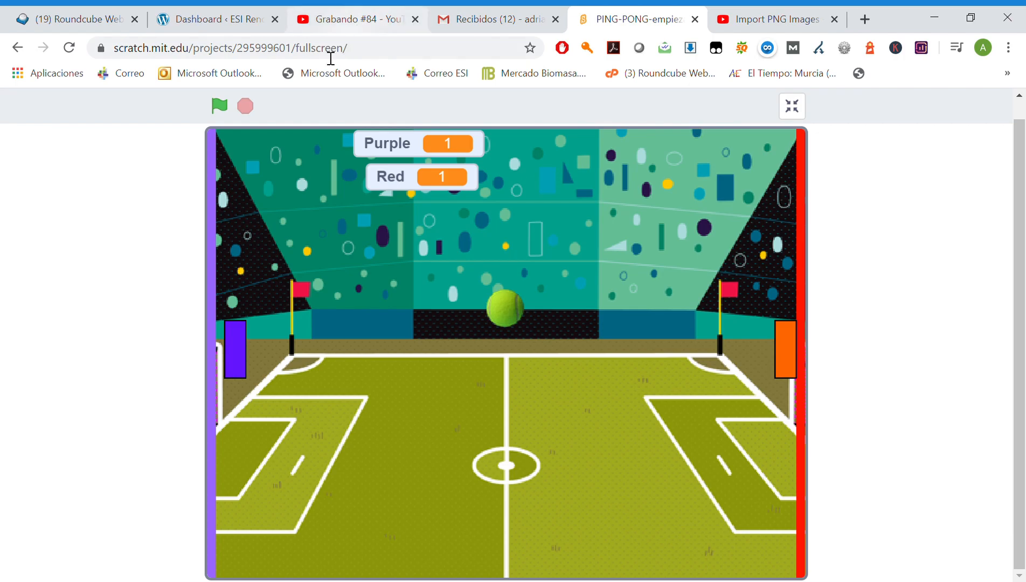
# - Run the finished table tennis game full screen until Red scores, reaching Red 2, Purple 0
pyautogui.click(219, 105)
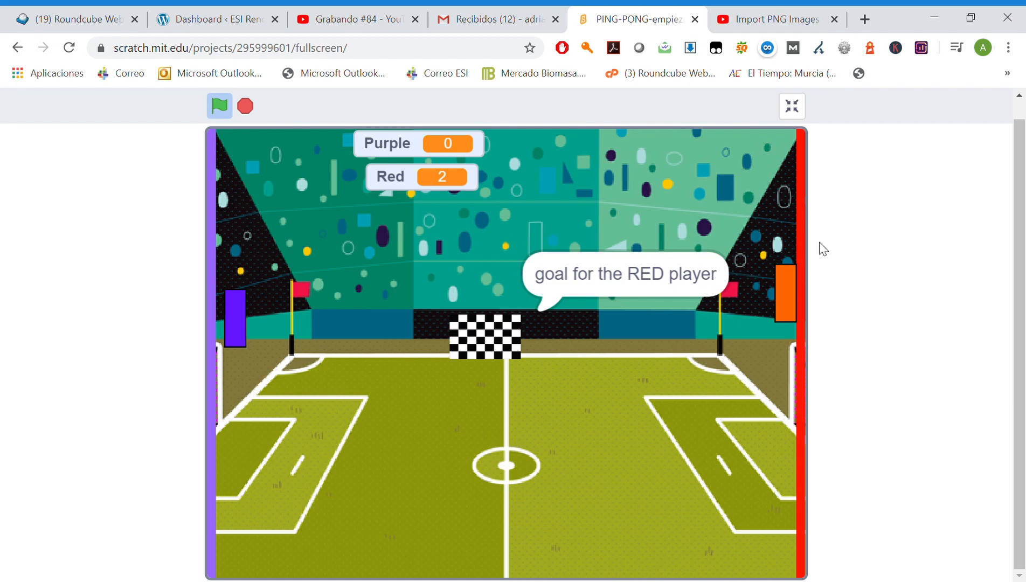
# - Exit full screen and stop the game, returning to the editor at Red 2, Purple 1
pyautogui.click(792, 106)
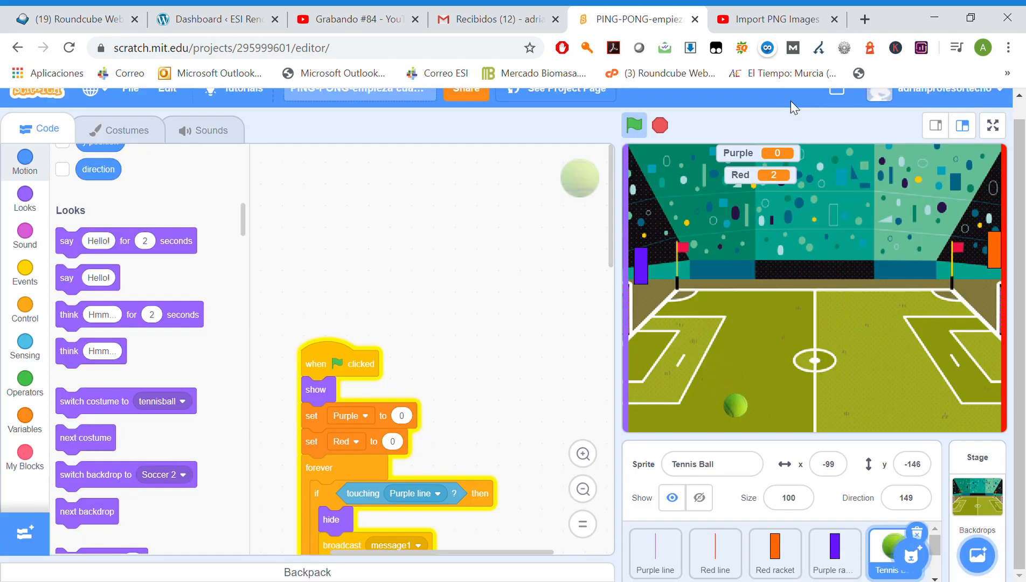
pyautogui.click(633, 125)
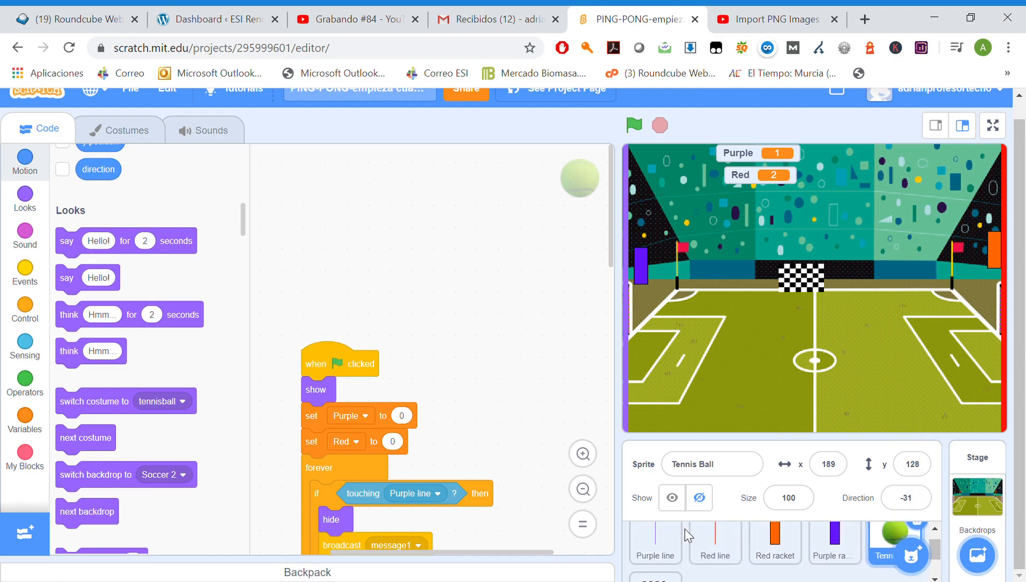
pyautogui.moveTo(687, 536)
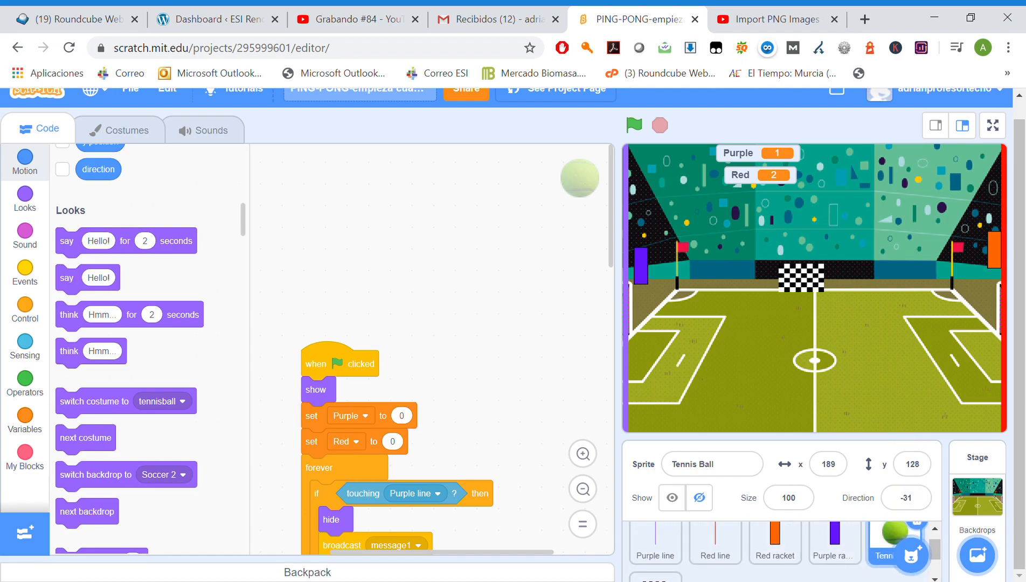
pyautogui.moveTo(465, 306)
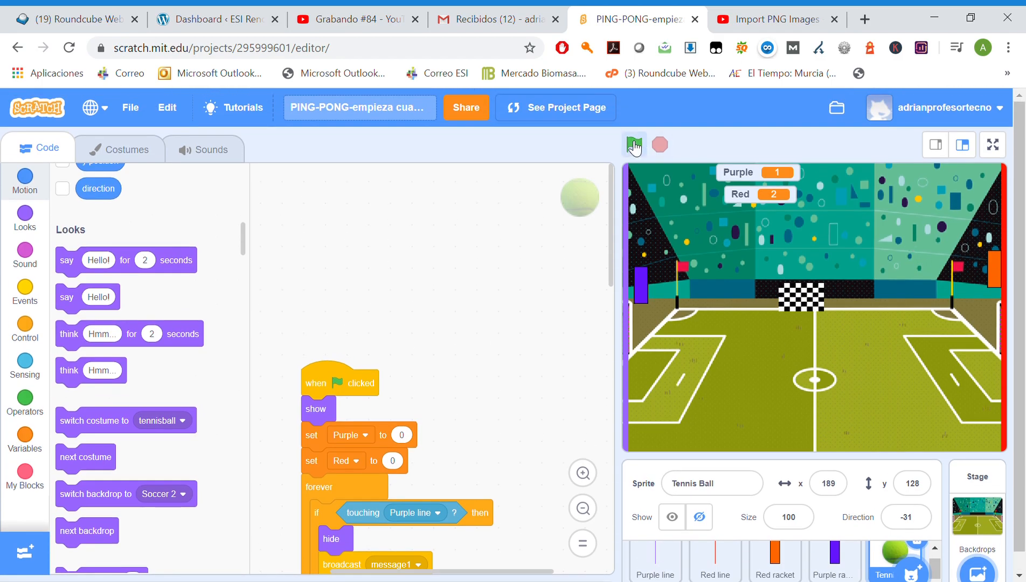
# - Create a new project from the File menu and title it 'Table Tenis Game- Part 1'
pyautogui.click(131, 108)
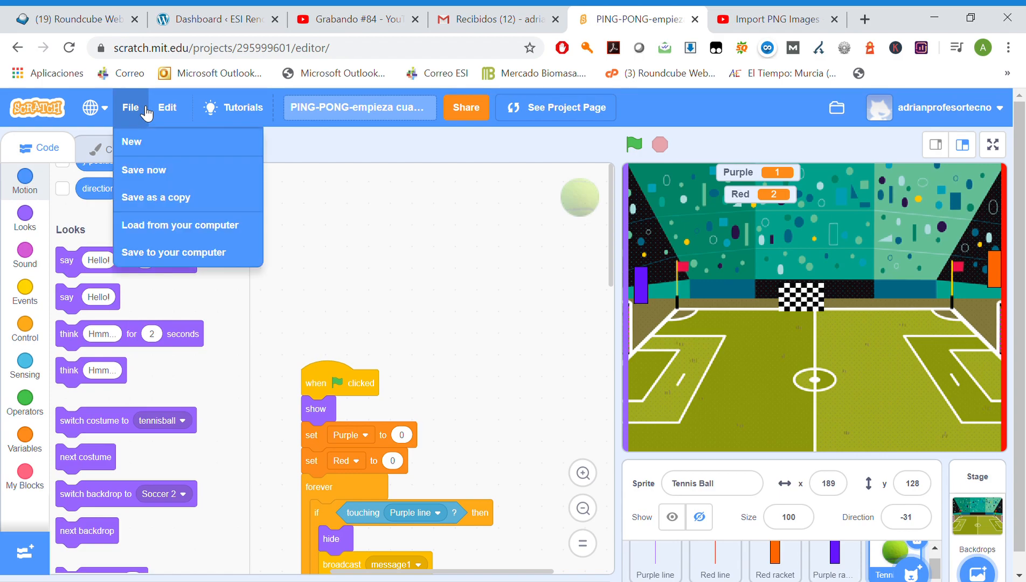
pyautogui.click(131, 143)
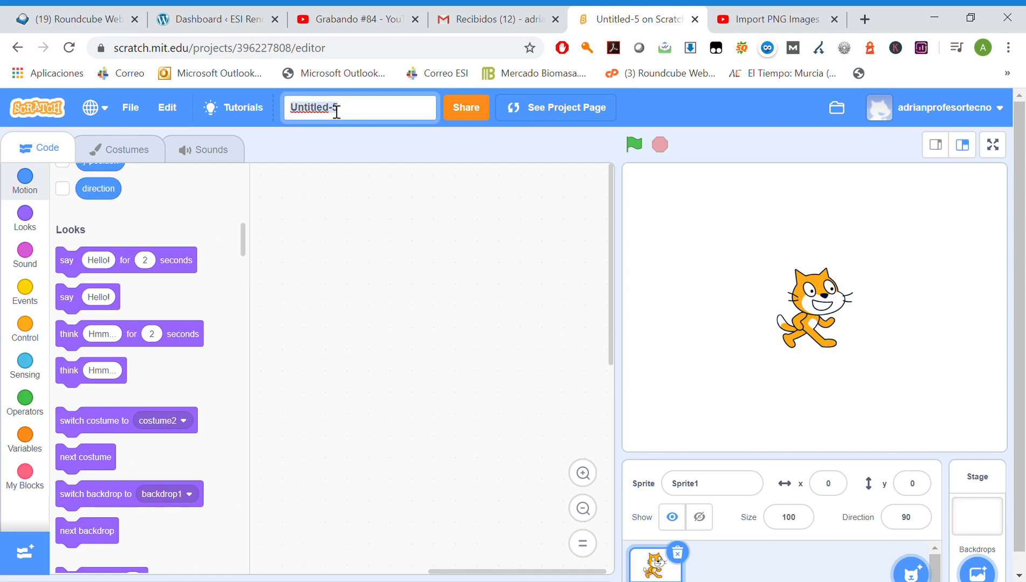
pyautogui.write('Pi')
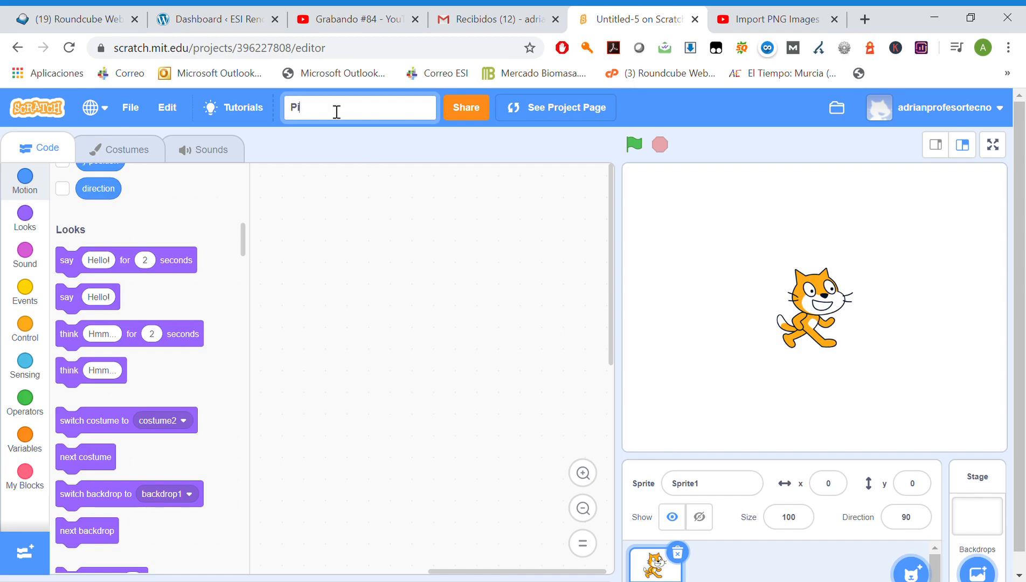
pyautogui.write('Tablo Ta')
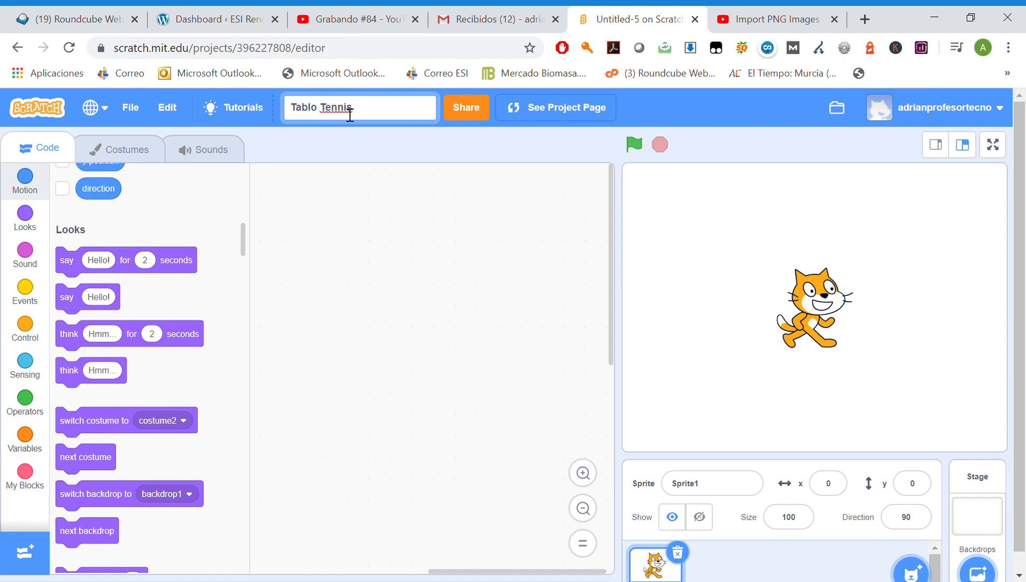
pyautogui.press('BackSpace')
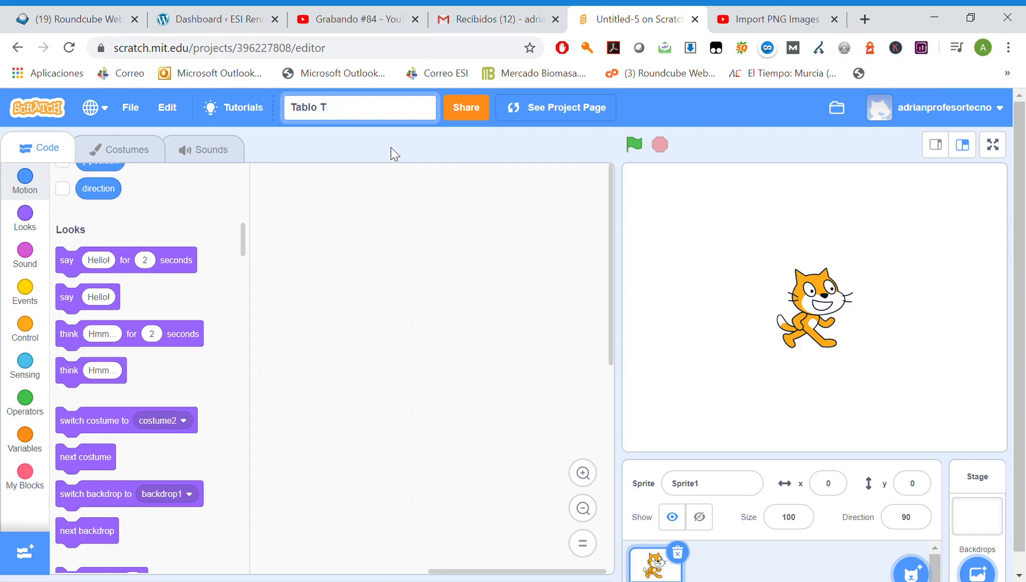
pyautogui.write('Table Tenis')
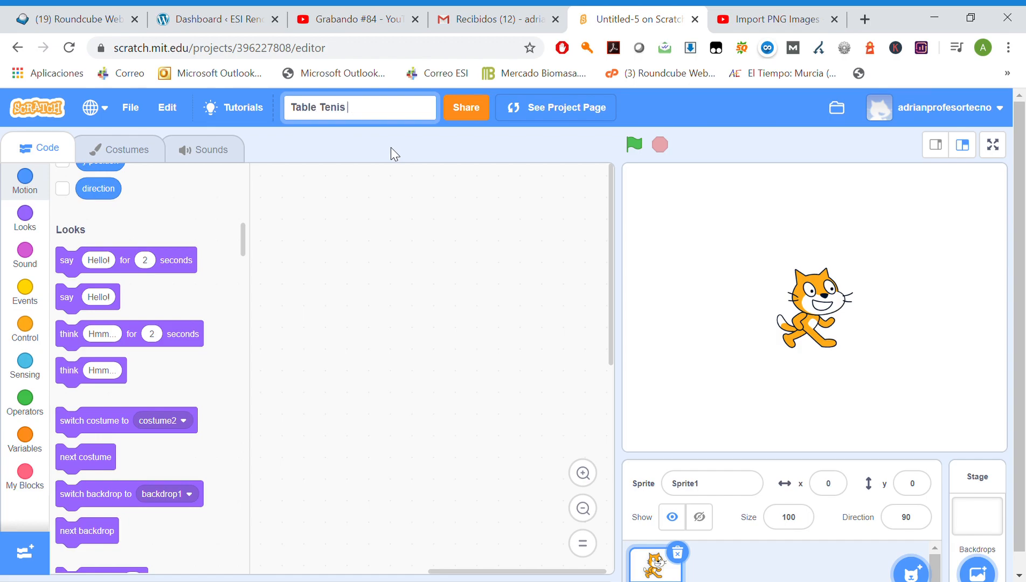
pyautogui.write('Game-')
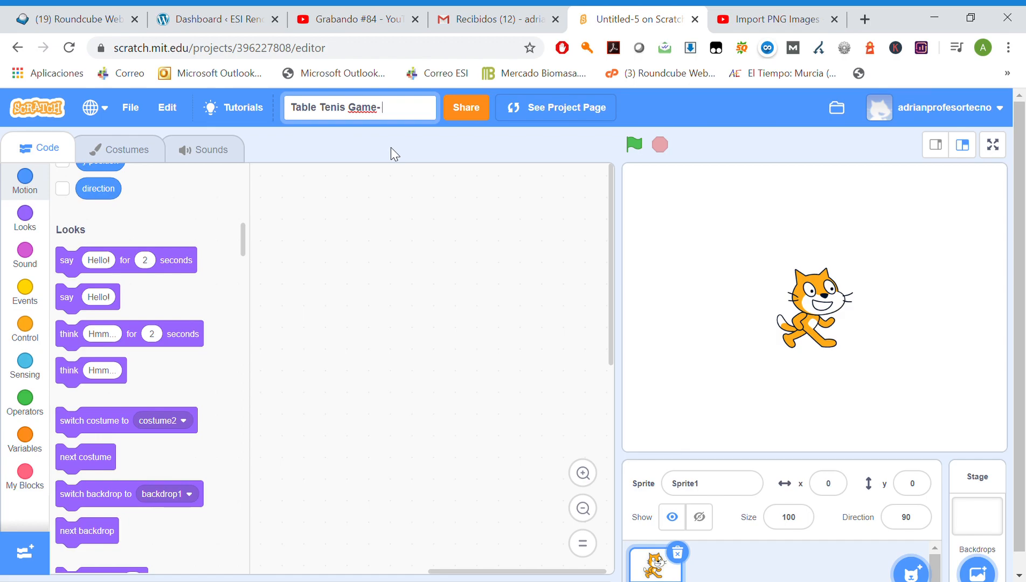
pyautogui.write('Part 1')
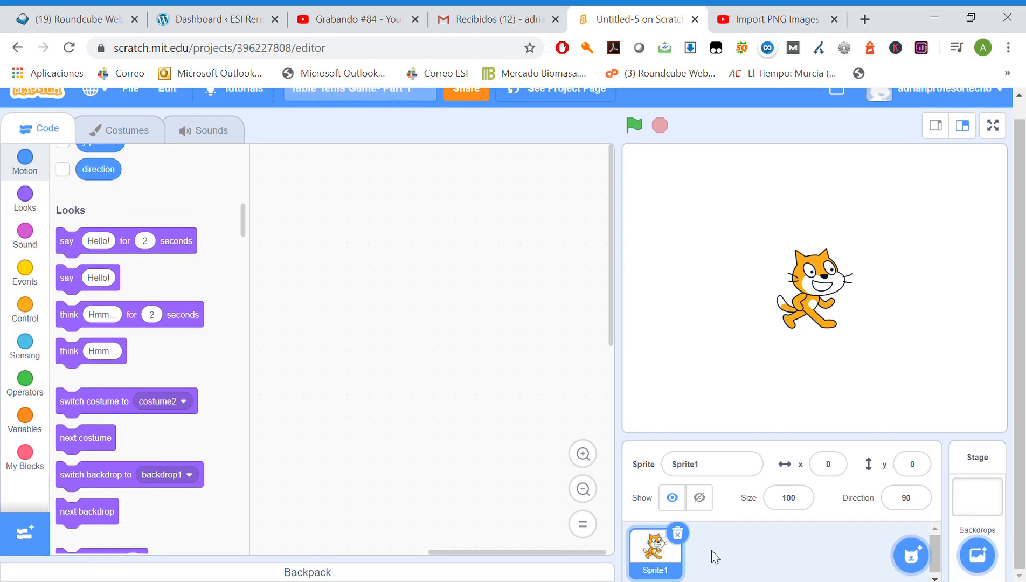
# - Delete the default cat sprite from the new project
pyautogui.click(976, 494)
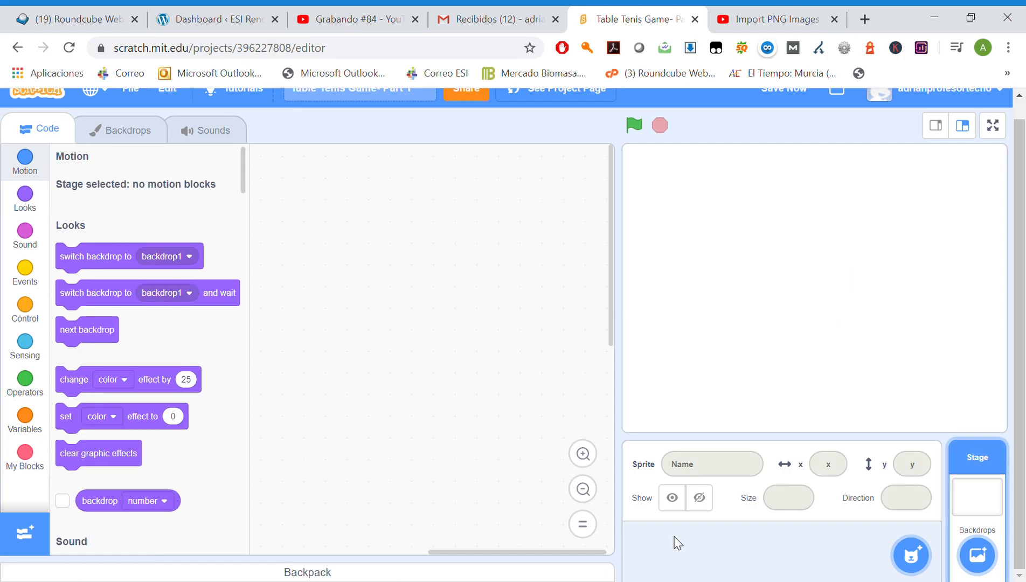
pyautogui.moveTo(882, 528)
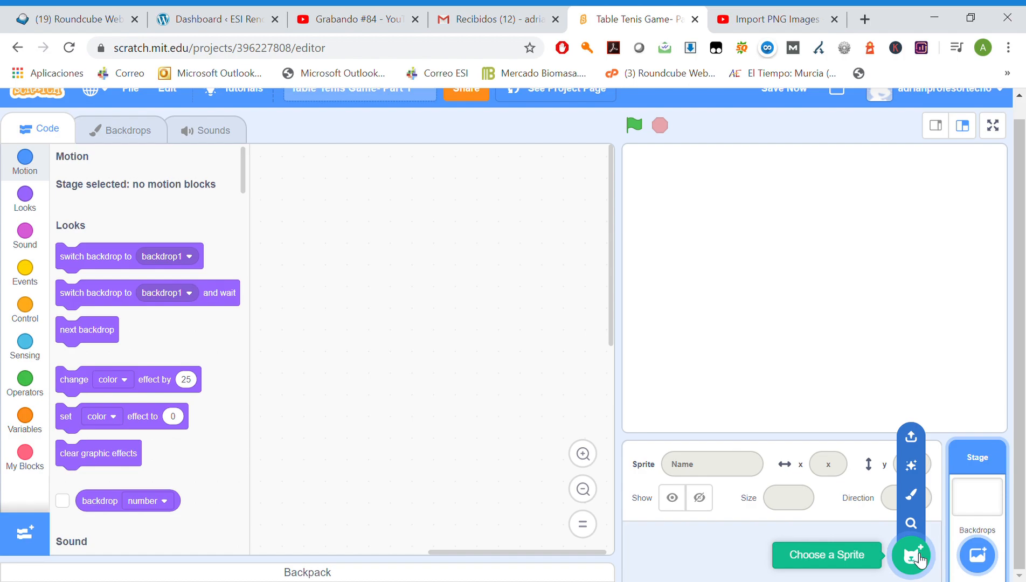
pyautogui.moveTo(910, 496)
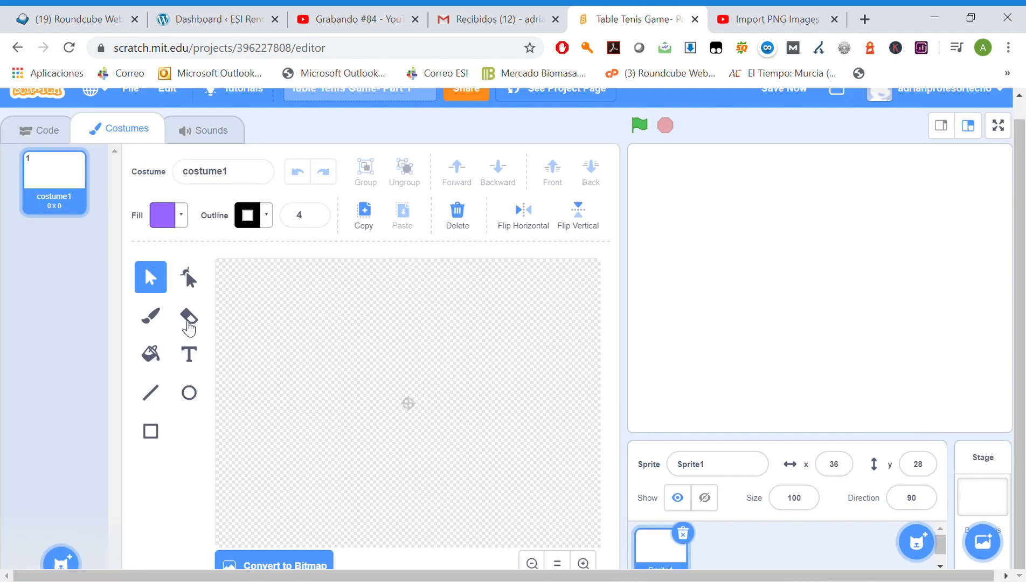
pyautogui.moveTo(163, 373)
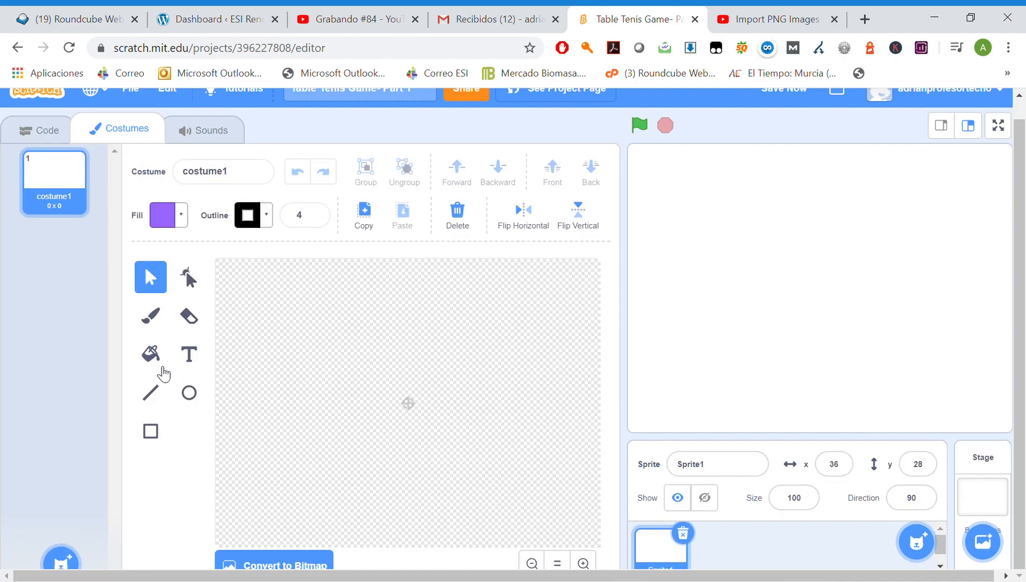
# - Draw a tall thin purple rectangle down the full left canvas edge with no outline
pyautogui.click(150, 431)
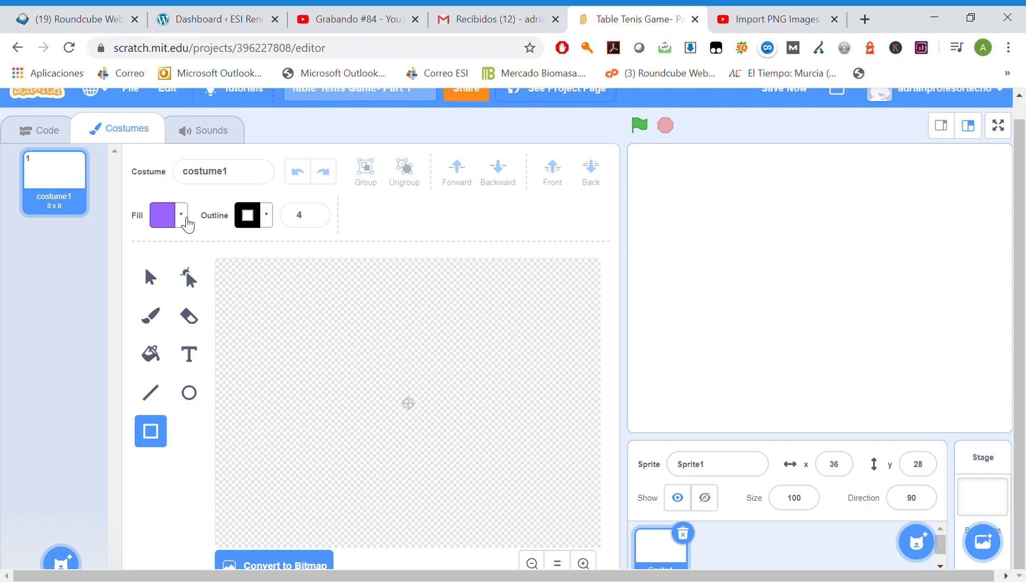
pyautogui.moveTo(634, 149)
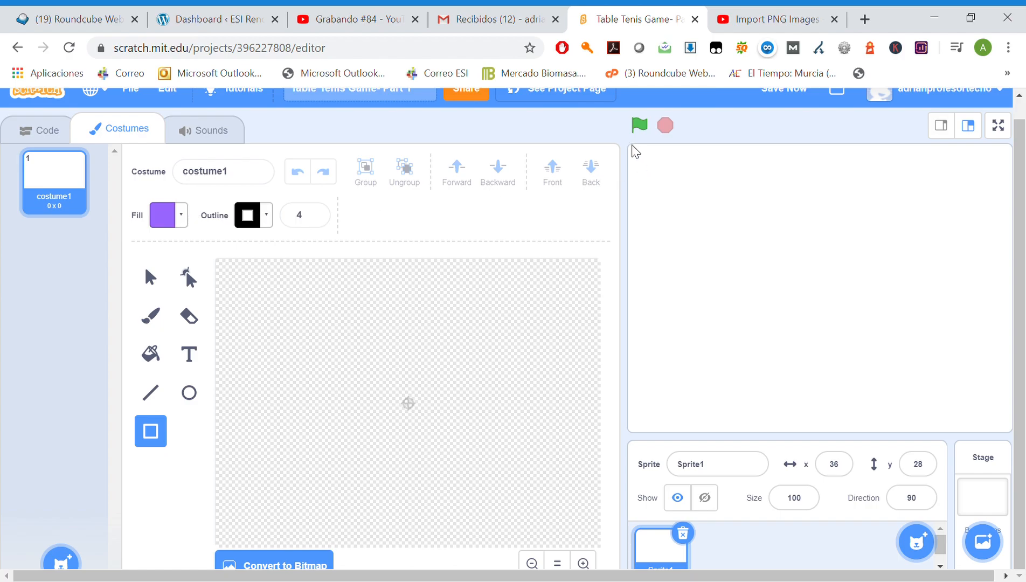
pyautogui.moveTo(220, 269)
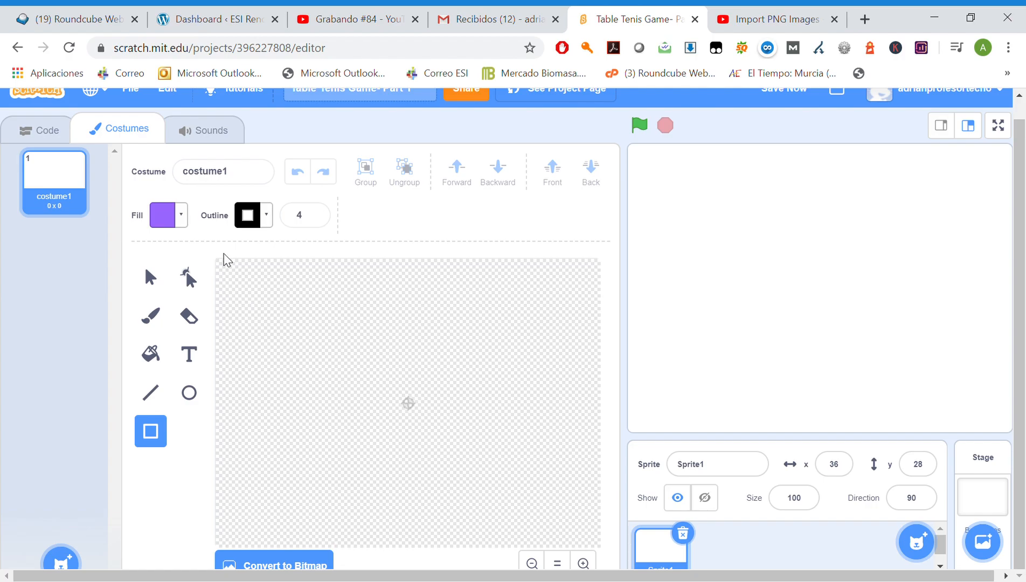
pyautogui.moveTo(172, 383)
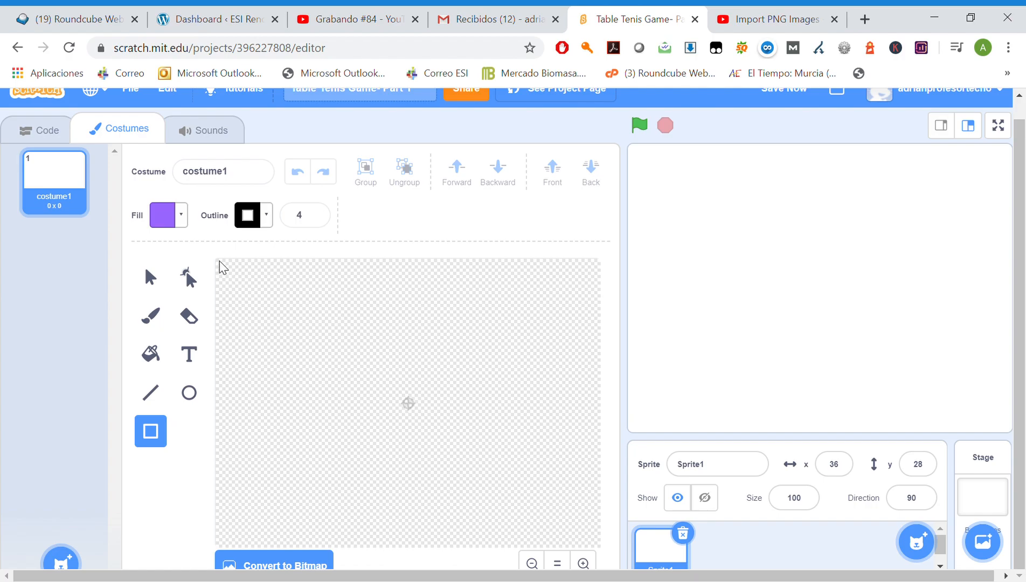
pyautogui.moveTo(222, 262); pyautogui.dragTo(223, 474)
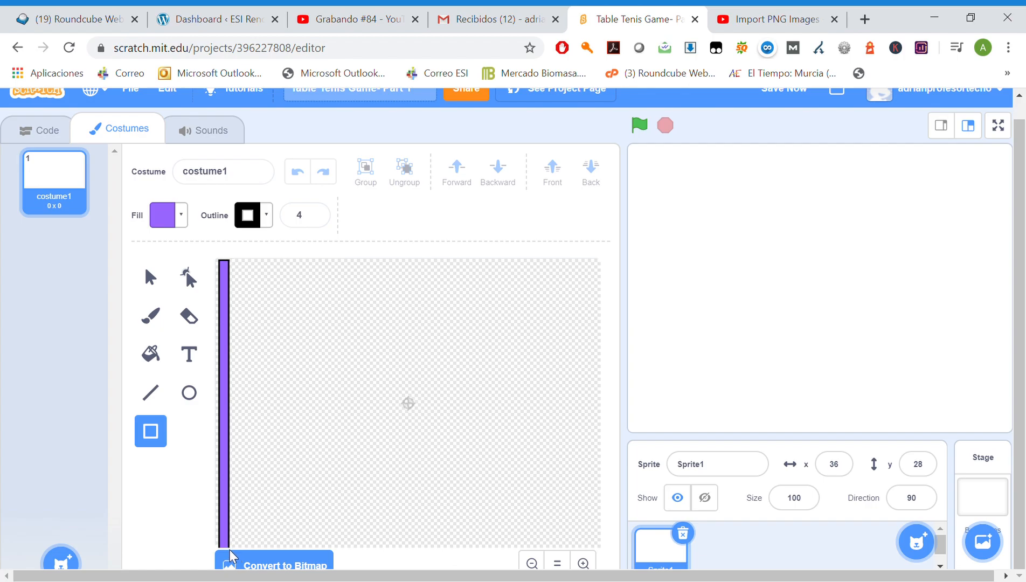
pyautogui.moveTo(224, 262); pyautogui.dragTo(223, 550)
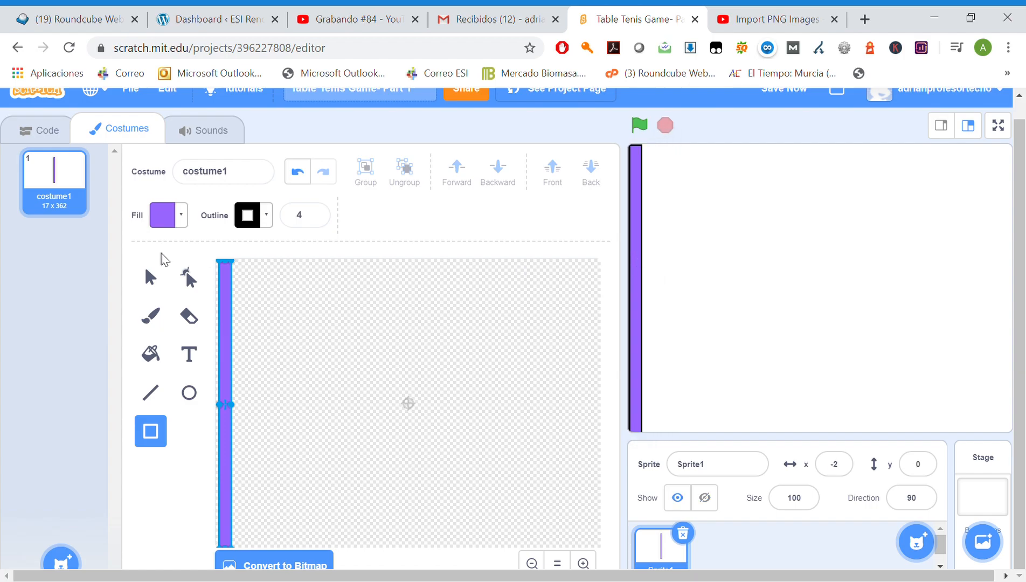
pyautogui.click(248, 215)
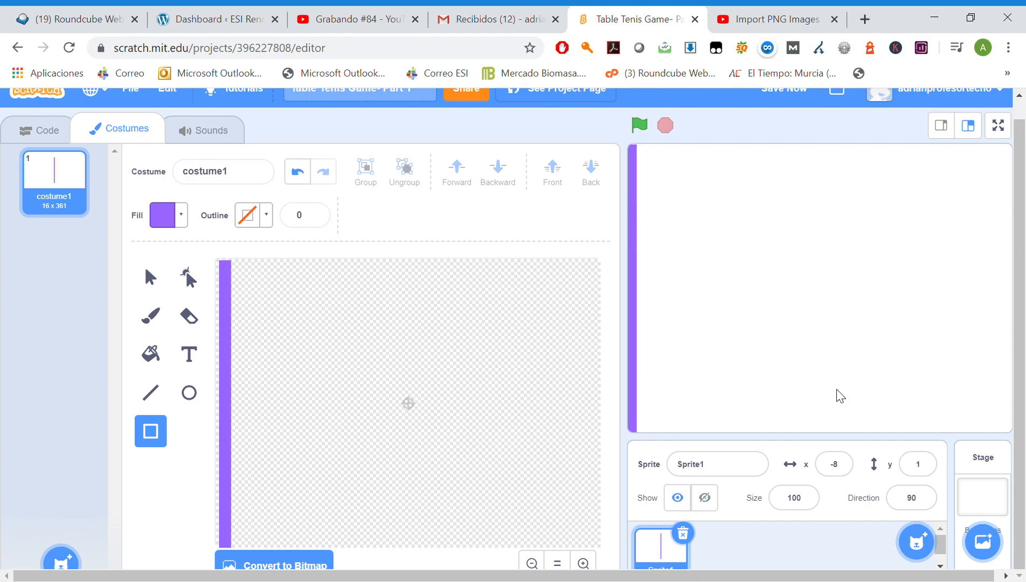
# - Rename the purple bar sprite to 'Purple'
pyautogui.click(717, 465)
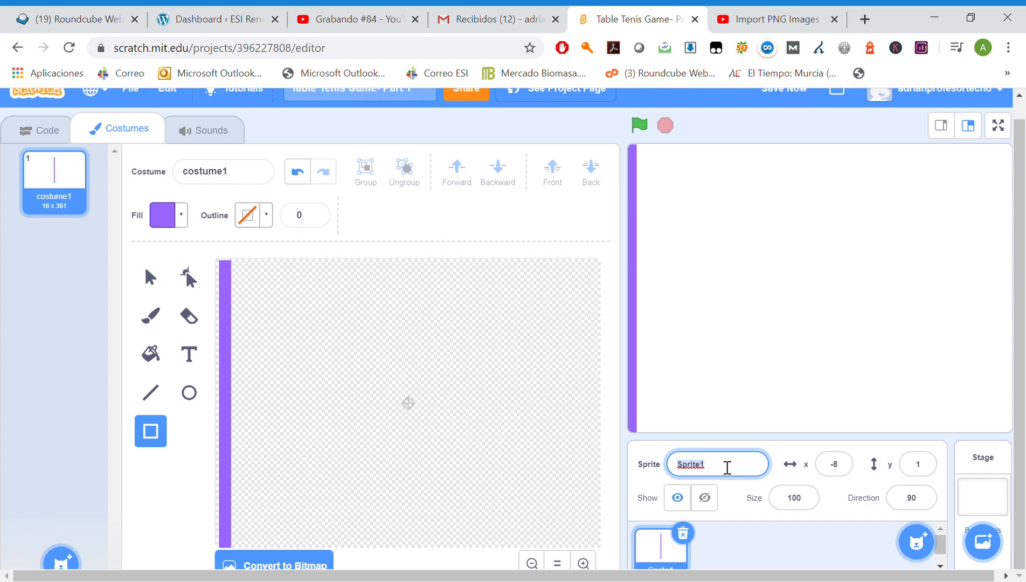
pyautogui.write('P')
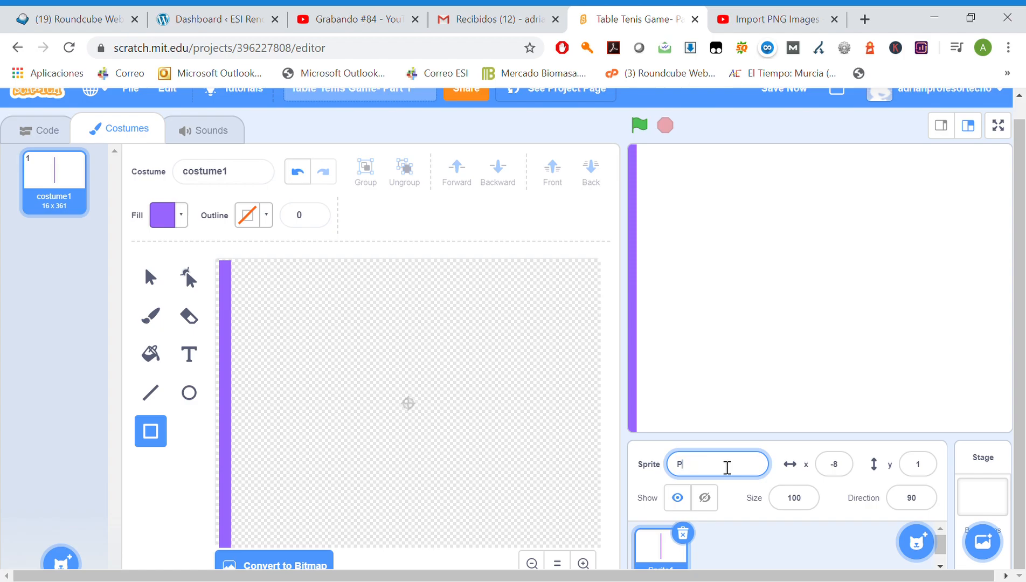
pyautogui.write('urple')
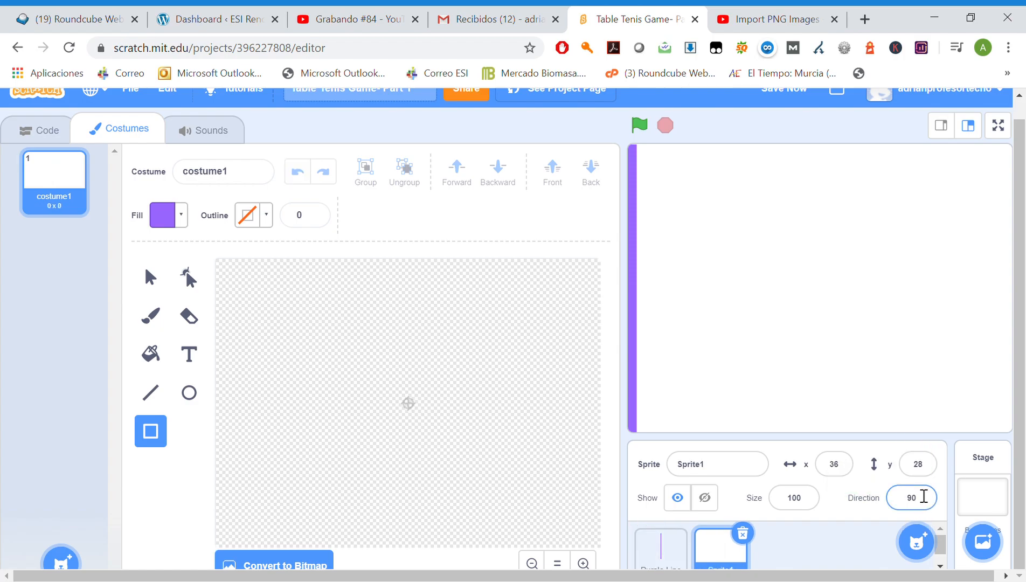
# - Name the second sprite 'Red line', then reselect it after viewing Purple Line
pyautogui.click(717, 464)
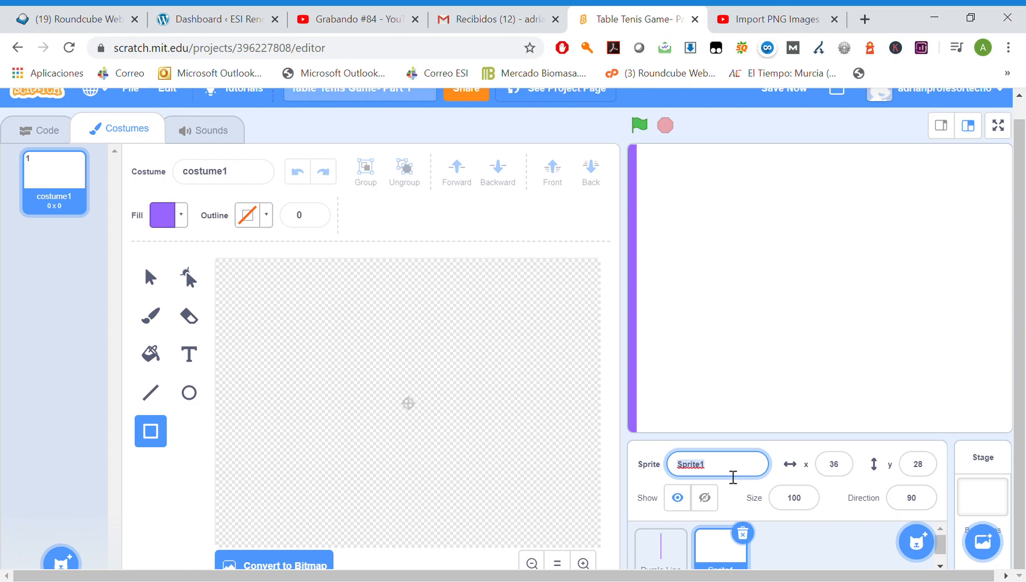
pyautogui.write('Red line')
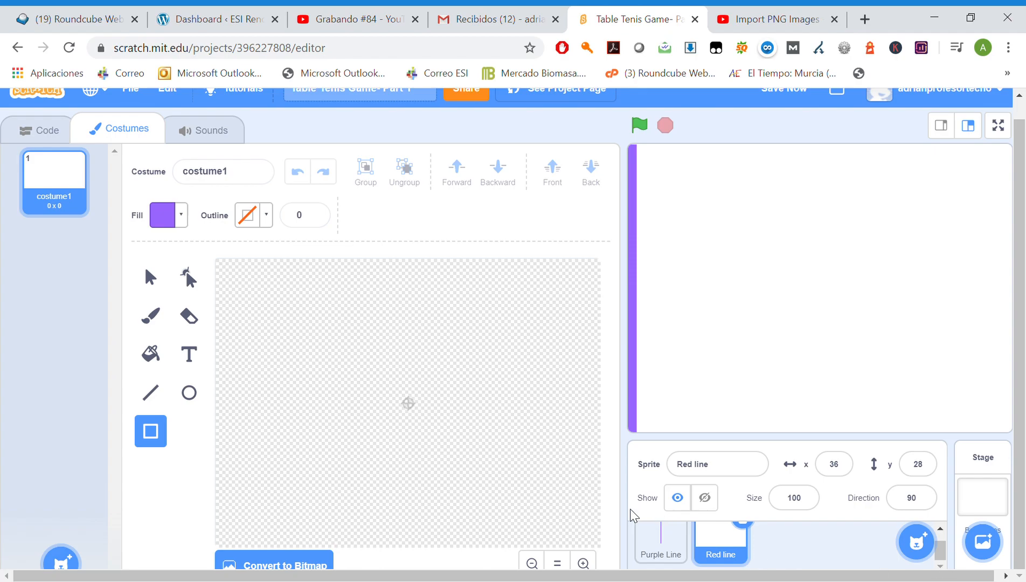
pyautogui.click(660, 540)
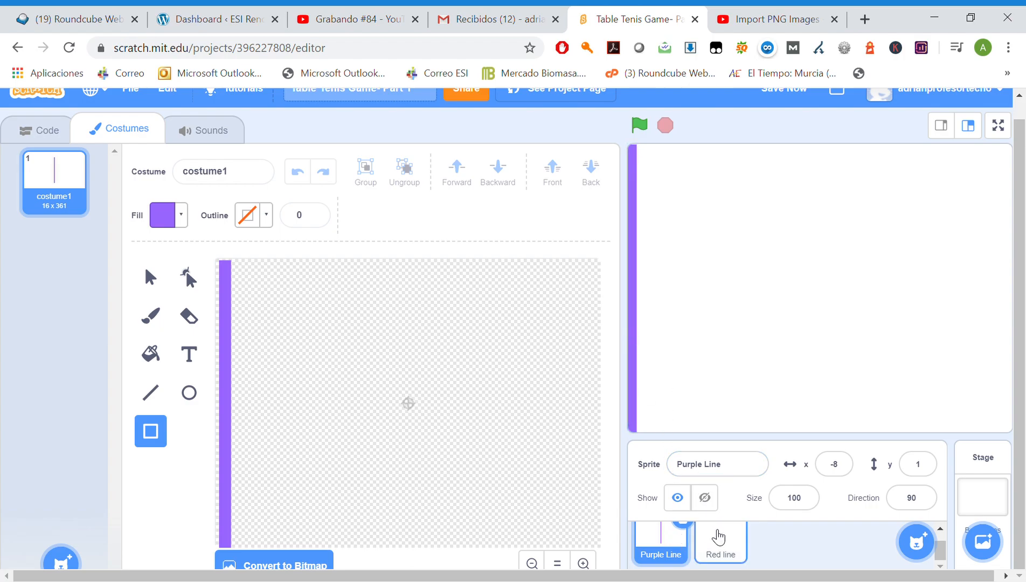
pyautogui.click(720, 540)
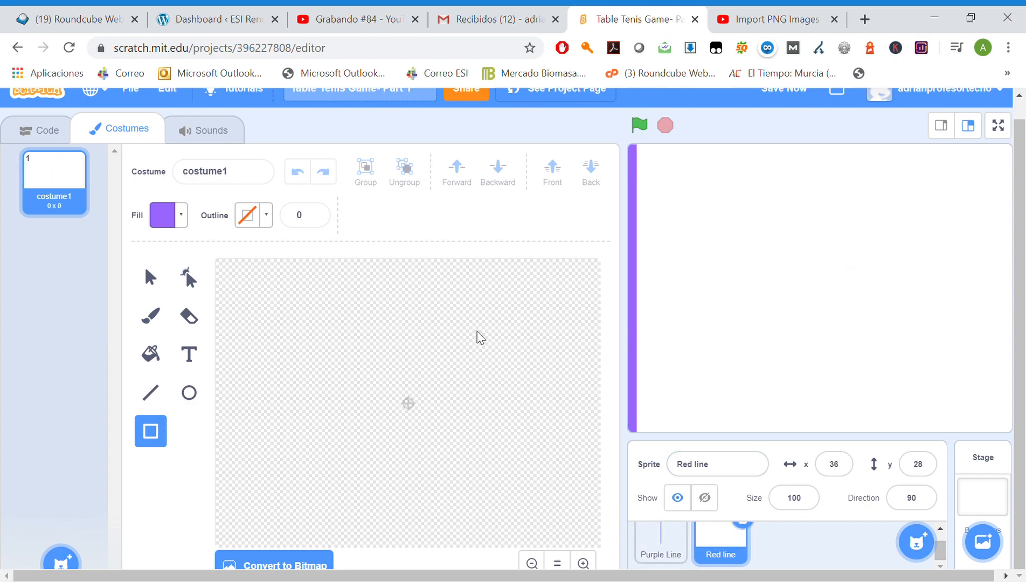
pyautogui.moveTo(597, 428)
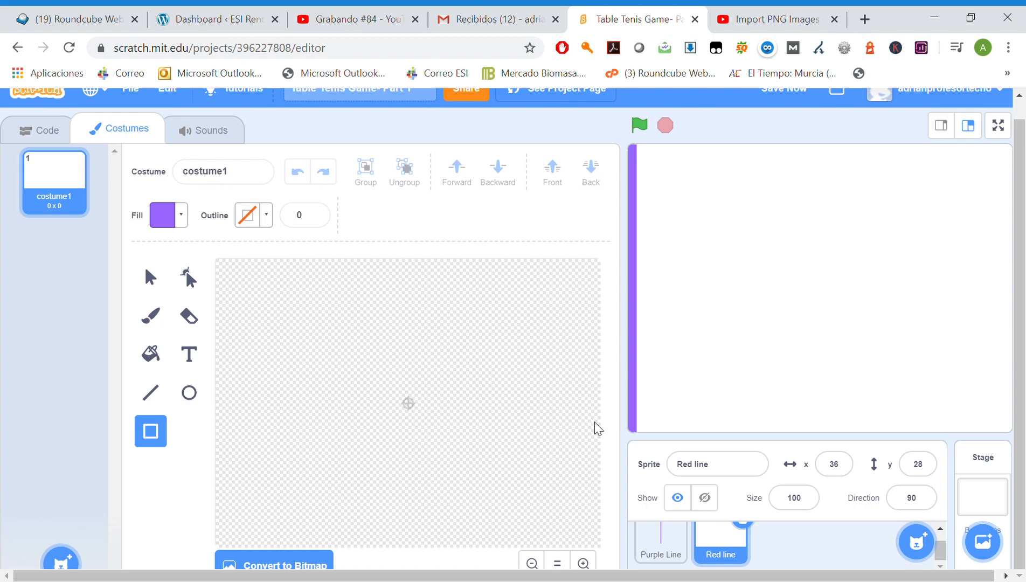
pyautogui.moveTo(492, 182)
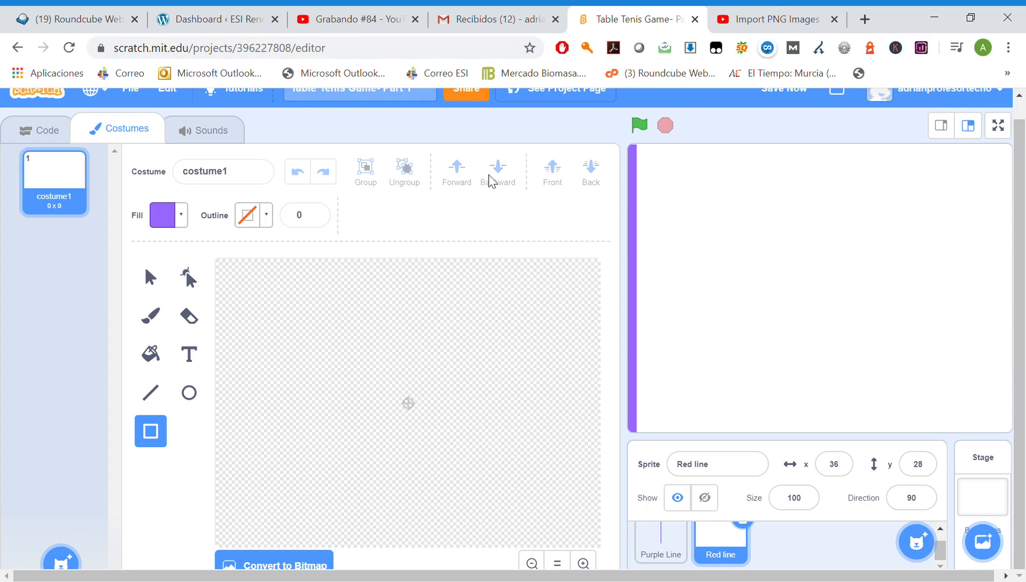
pyautogui.moveTo(408, 240)
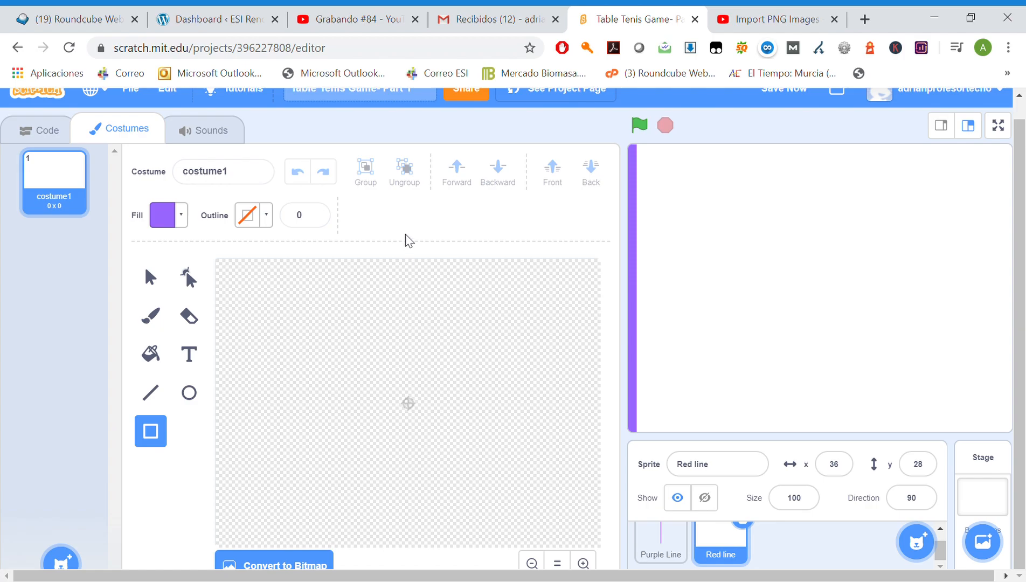
# - Draw a rectangle in the Red line costume and stretch it to full canvas height
pyautogui.moveTo(402, 268); pyautogui.dragTo(422, 329)
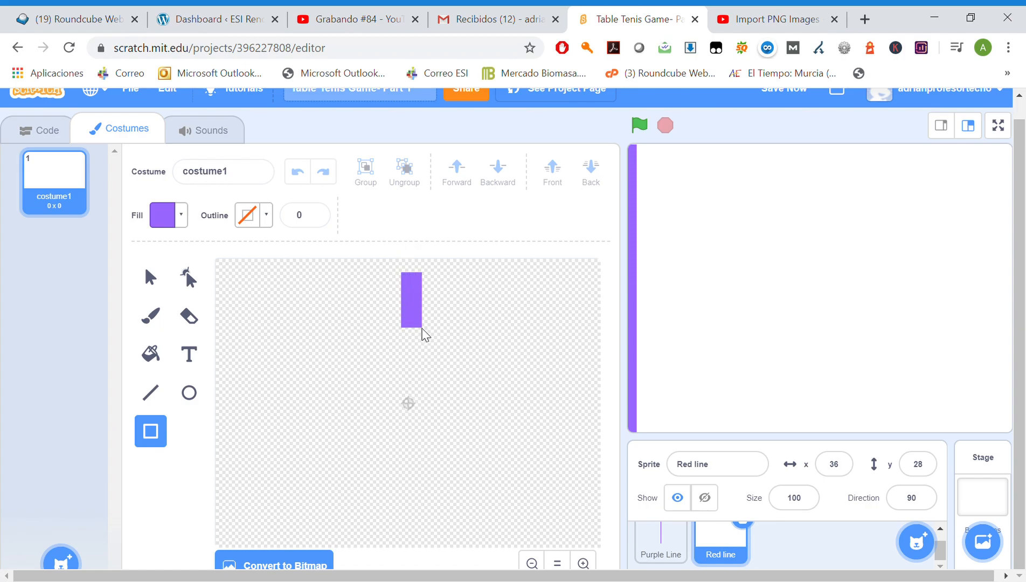
pyautogui.moveTo(423, 335); pyautogui.dragTo(422, 533)
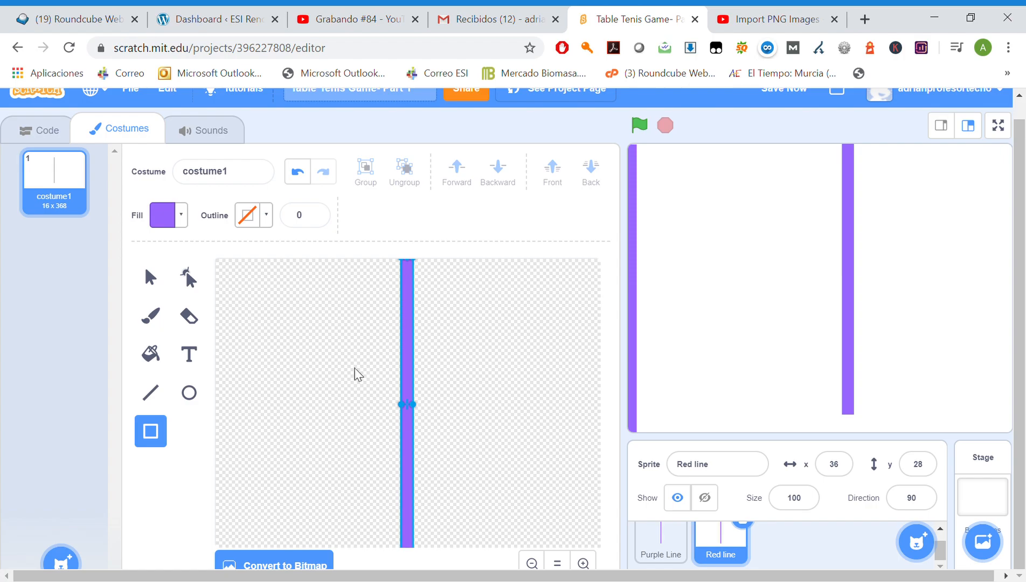
pyautogui.click(168, 215)
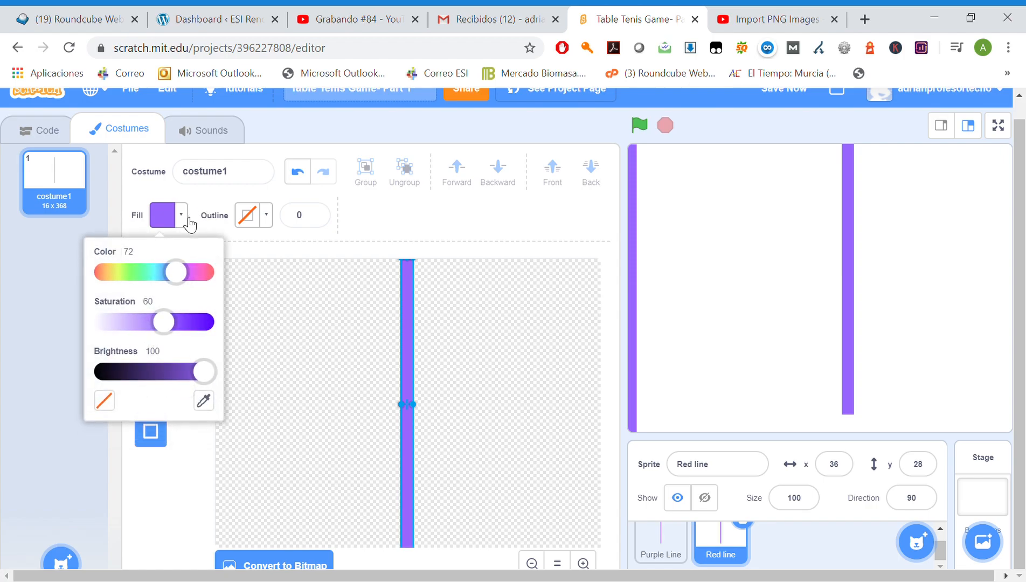
# - Slide the fill hue to red and raise saturation for a vivid red bar
pyautogui.moveTo(175, 271); pyautogui.dragTo(136, 272)
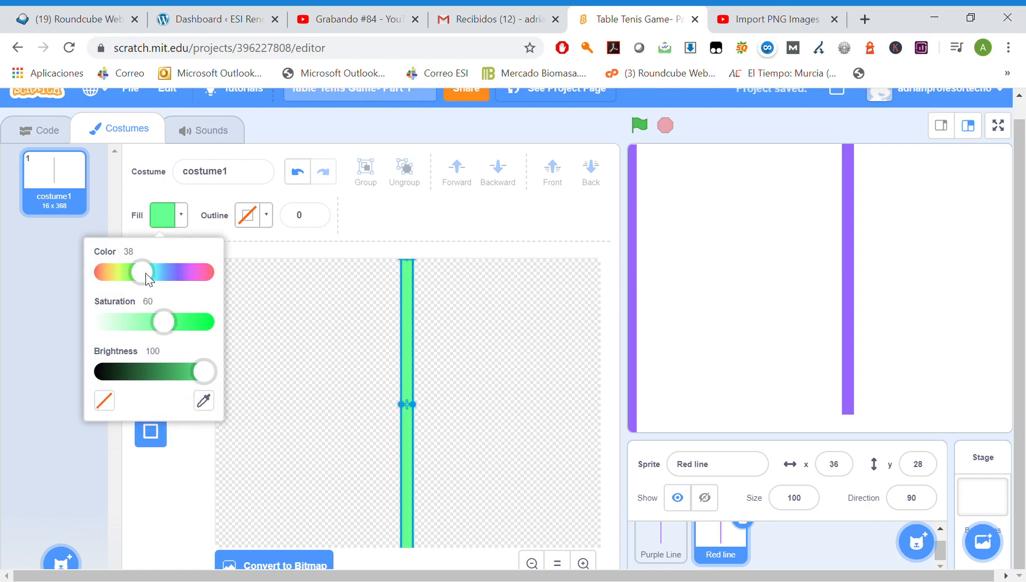
pyautogui.moveTo(143, 271); pyautogui.dragTo(103, 272)
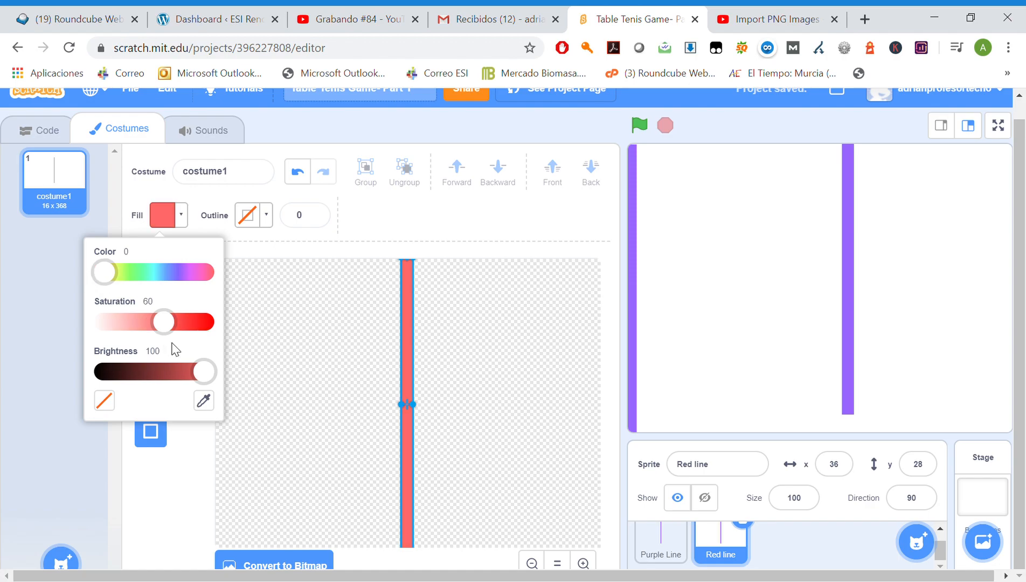
pyautogui.moveTo(162, 322); pyautogui.dragTo(186, 321)
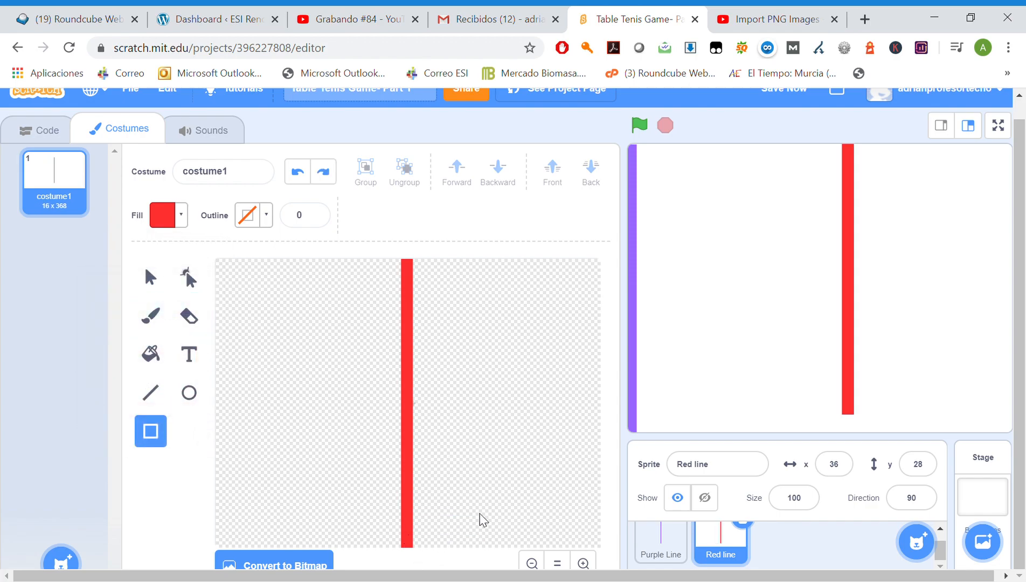
pyautogui.moveTo(517, 325)
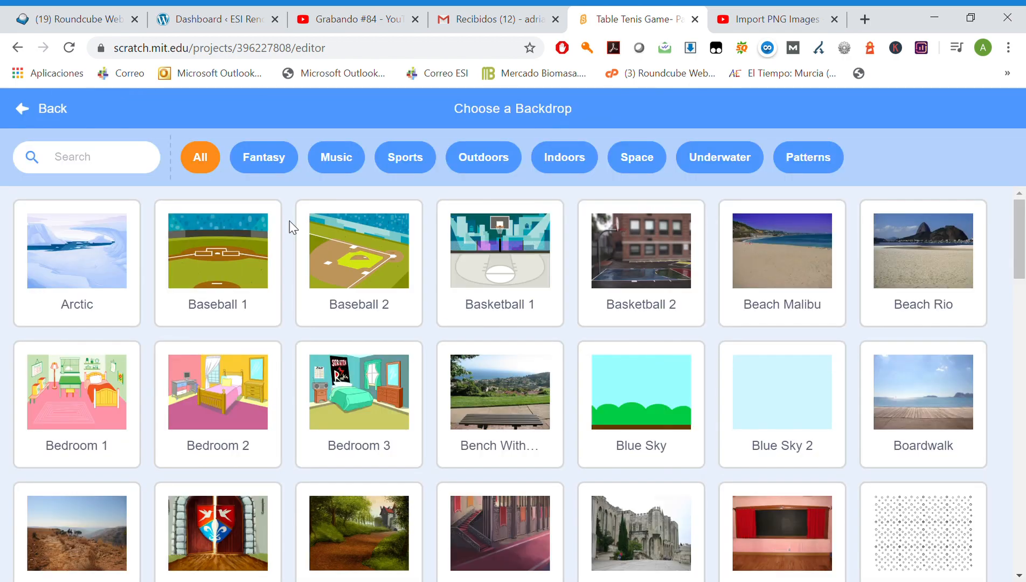
# - Filter backdrops to Sports and choose the Soccer 2 stadium backdrop
pyautogui.click(404, 157)
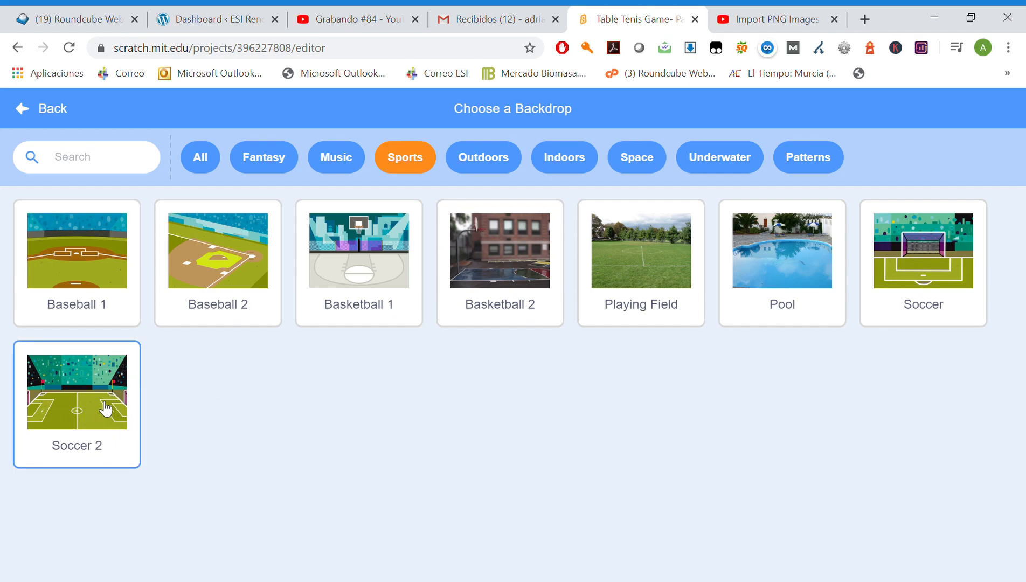
pyautogui.click(76, 388)
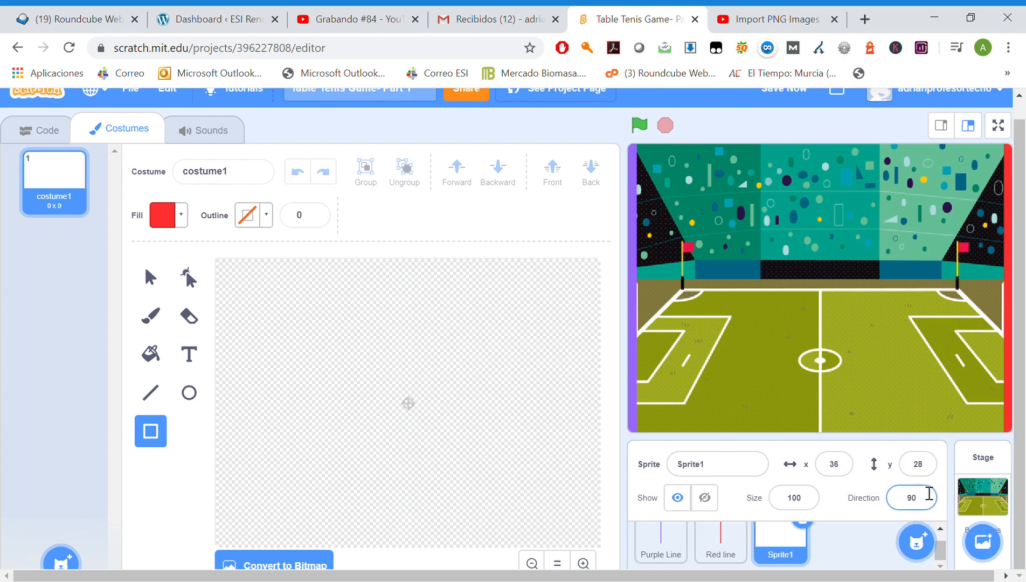
# - Rename the sprite Red Racket and draw a small red racket bar
pyautogui.click(707, 464)
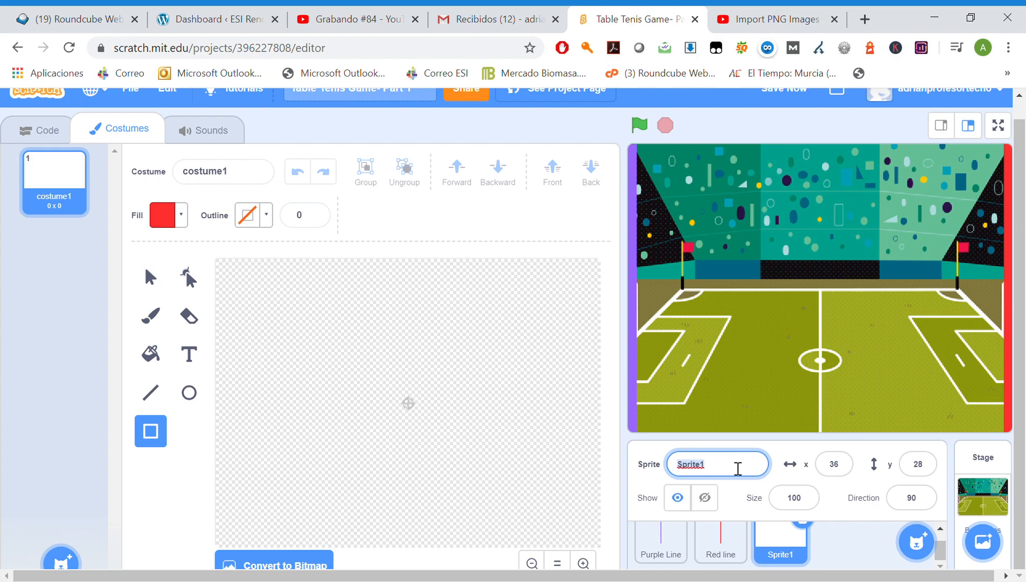
pyautogui.write('Purple Racket')
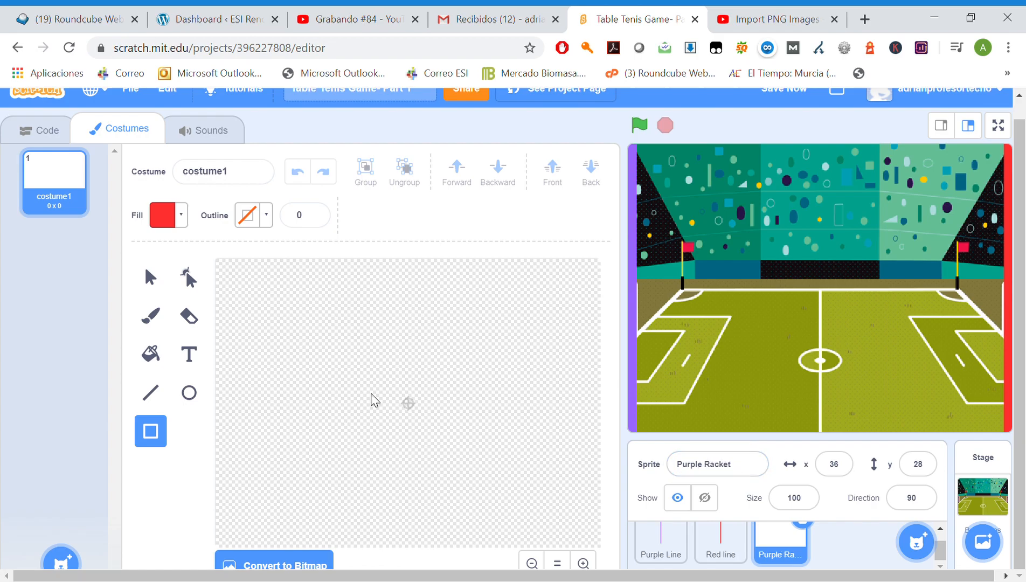
pyautogui.moveTo(268, 315)
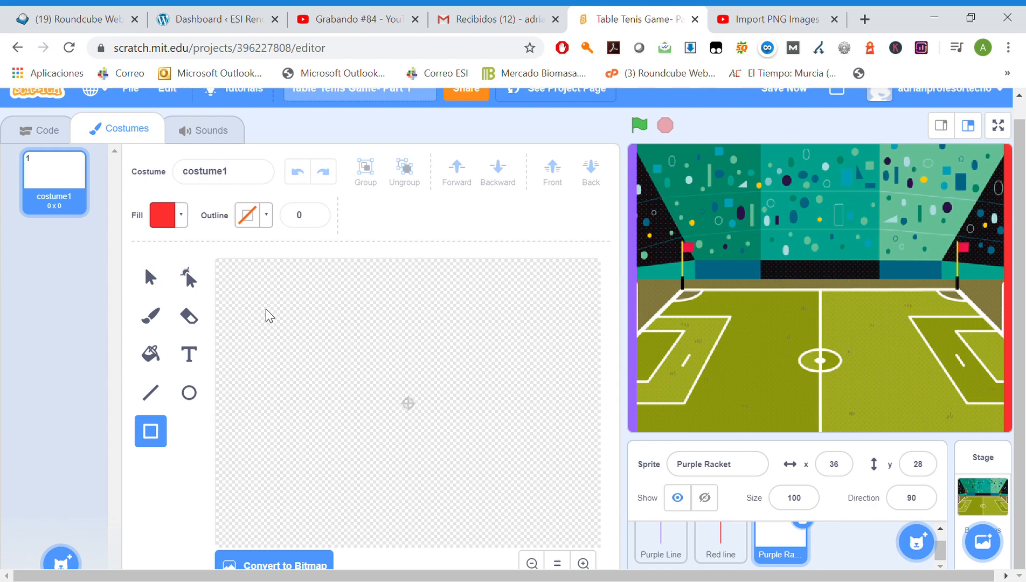
pyautogui.click(717, 464)
pyautogui.write('Red')
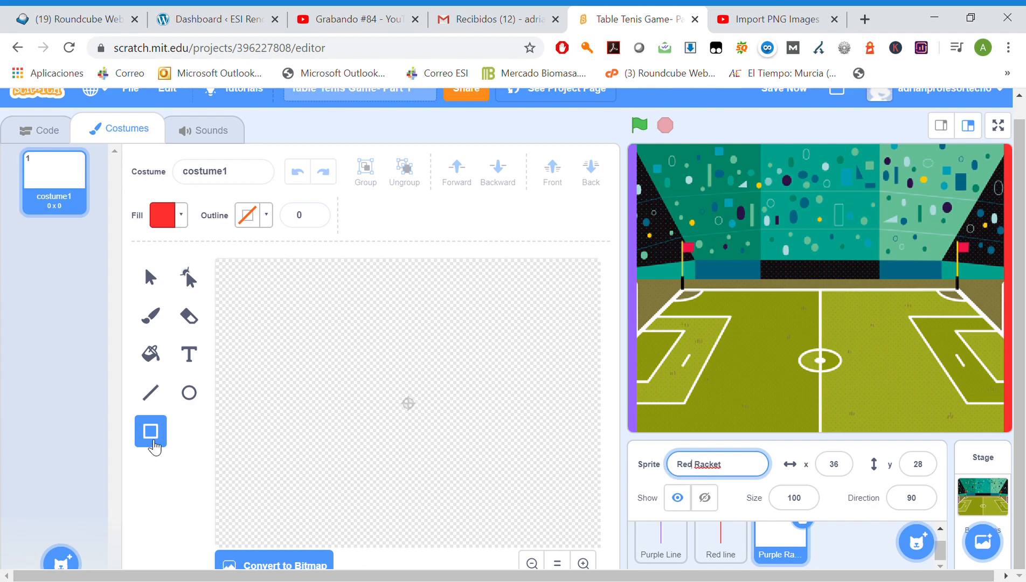
pyautogui.moveTo(429, 354); pyautogui.dragTo(448, 438)
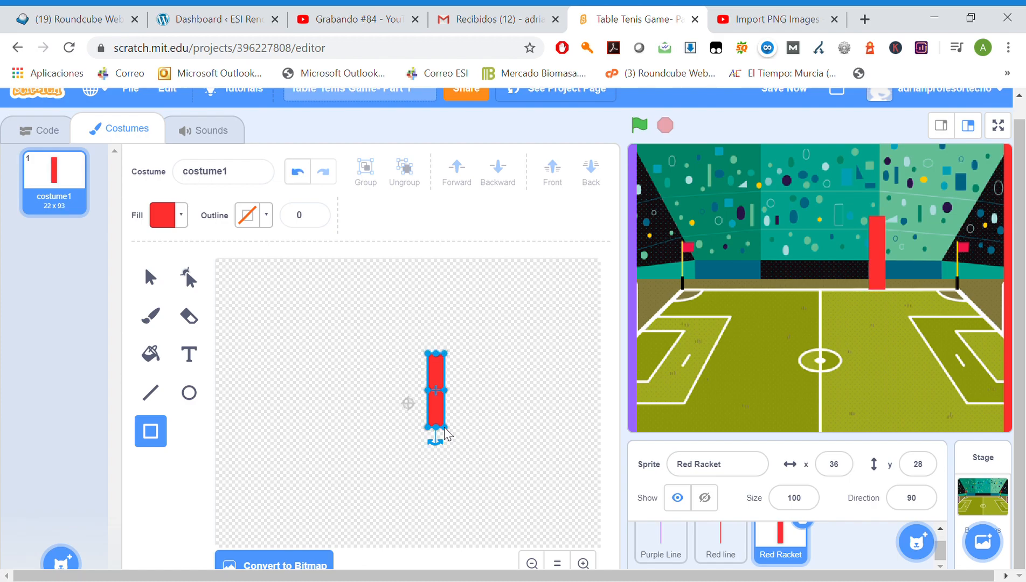
# - Move the red bar near the canvas's right edge, then add a new blank painted sprite
pyautogui.moveTo(435, 396); pyautogui.dragTo(510, 397)
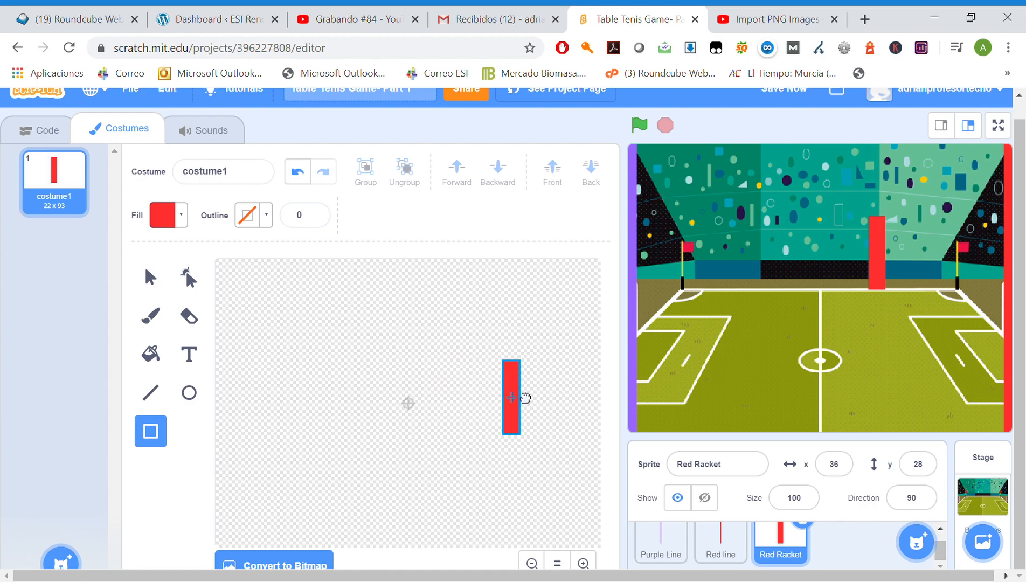
pyautogui.moveTo(510, 397); pyautogui.dragTo(590, 391)
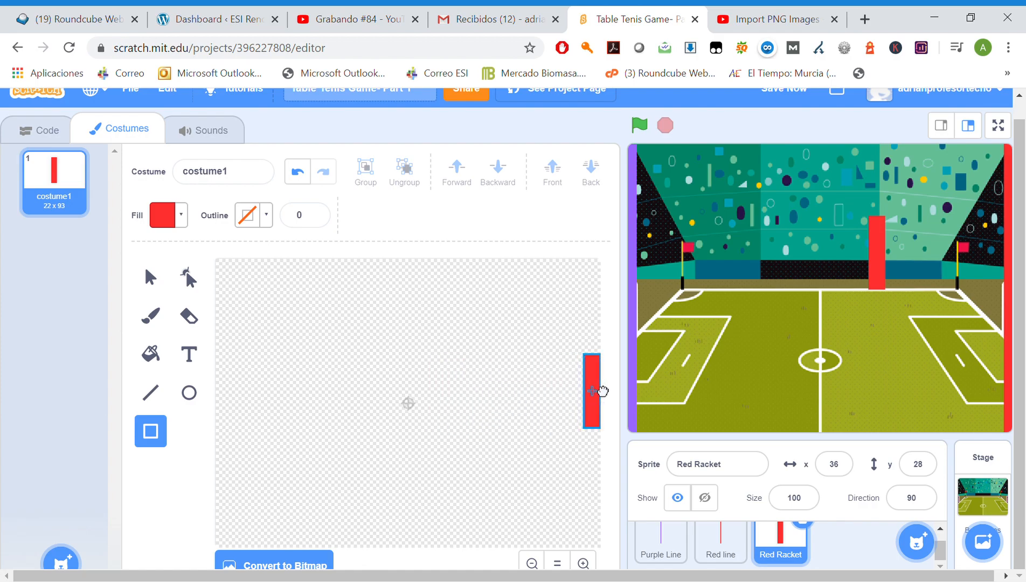
pyautogui.click(589, 391)
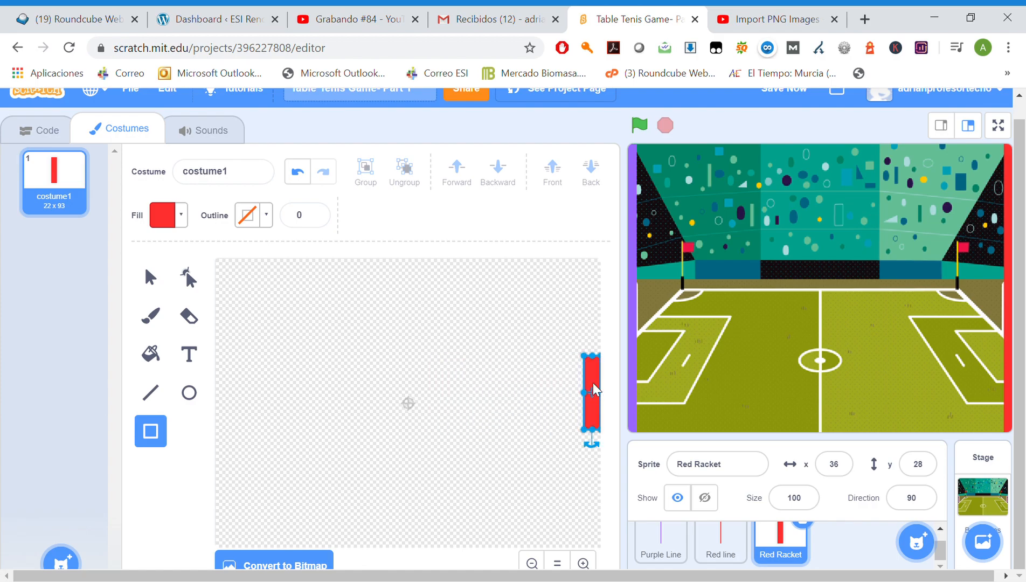
pyautogui.moveTo(593, 390); pyautogui.dragTo(542, 390)
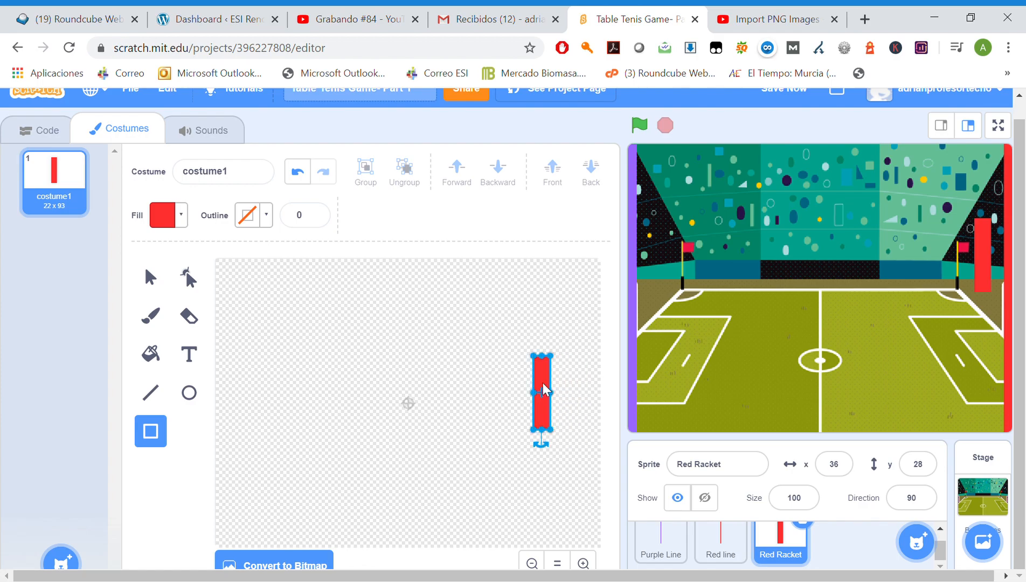
pyautogui.moveTo(541, 393); pyautogui.dragTo(552, 396)
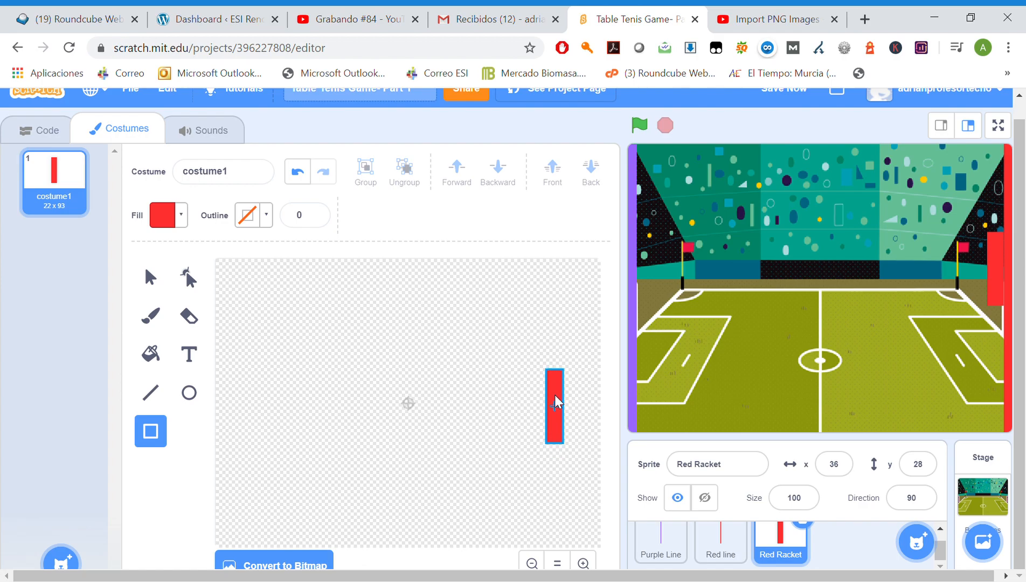
pyautogui.click(554, 406)
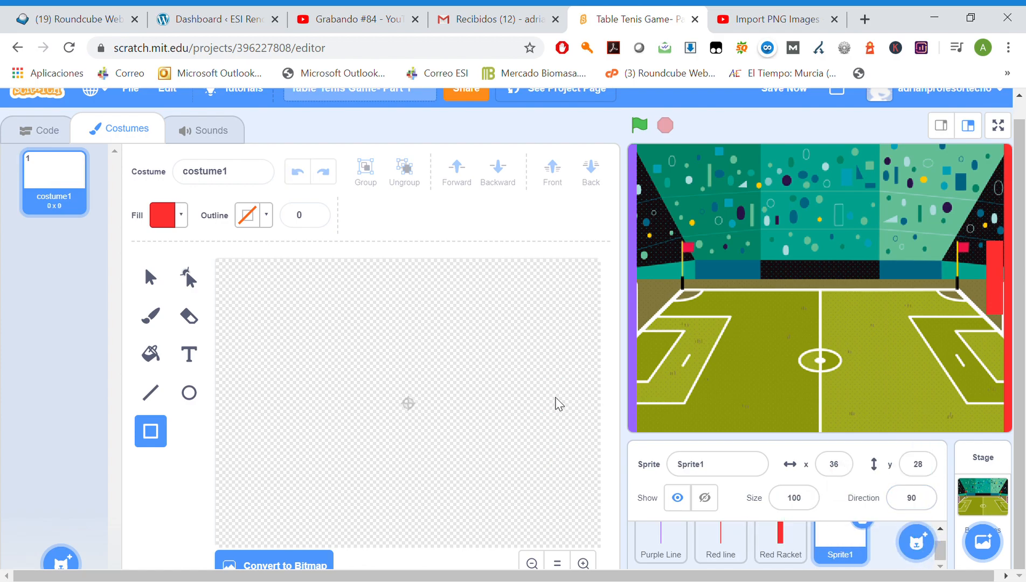
# - Rename the new sprite Purple Racket and set the fill colour to purple
pyautogui.click(717, 464)
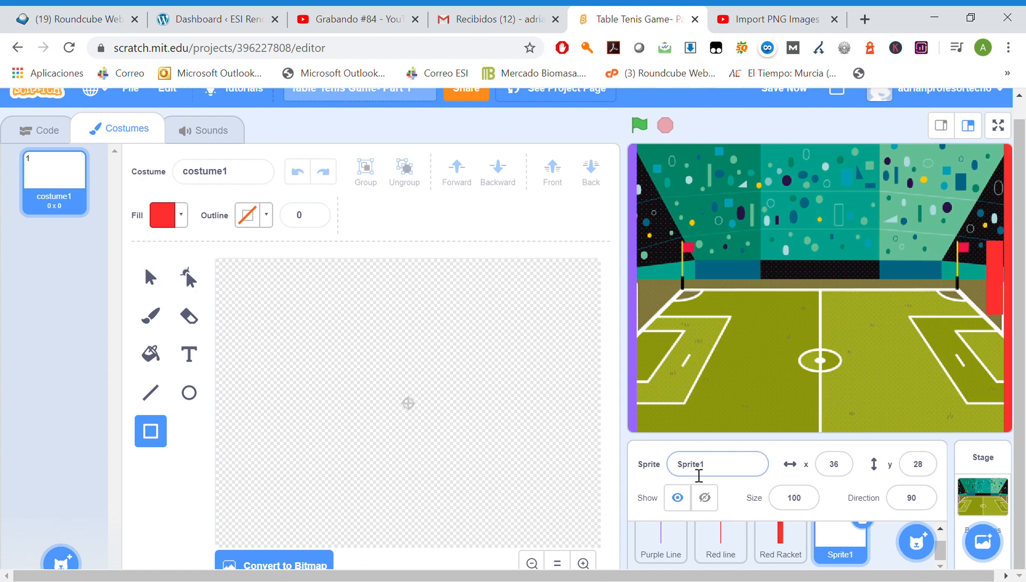
pyautogui.write('Purple Racket')
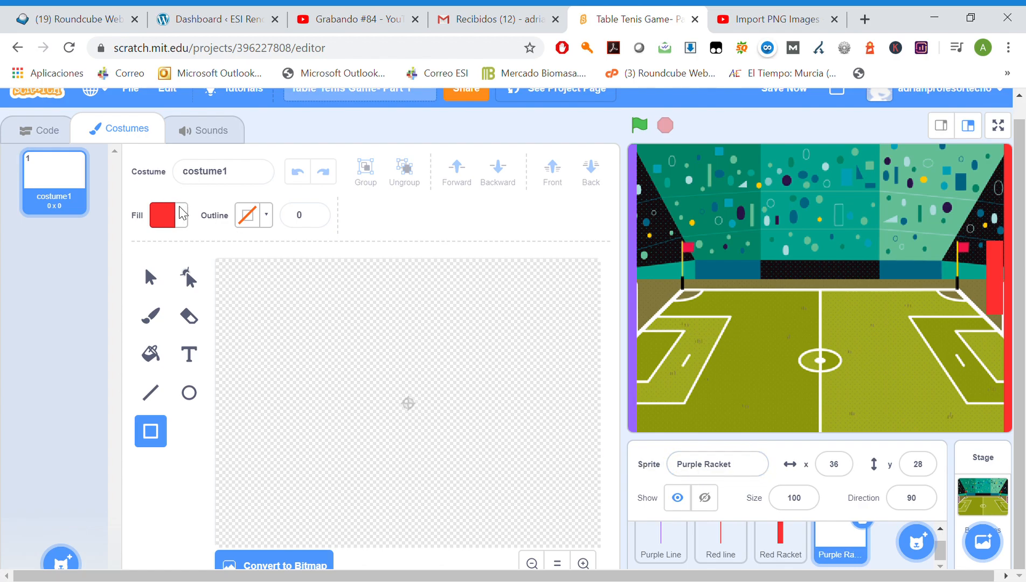
pyautogui.click(162, 215)
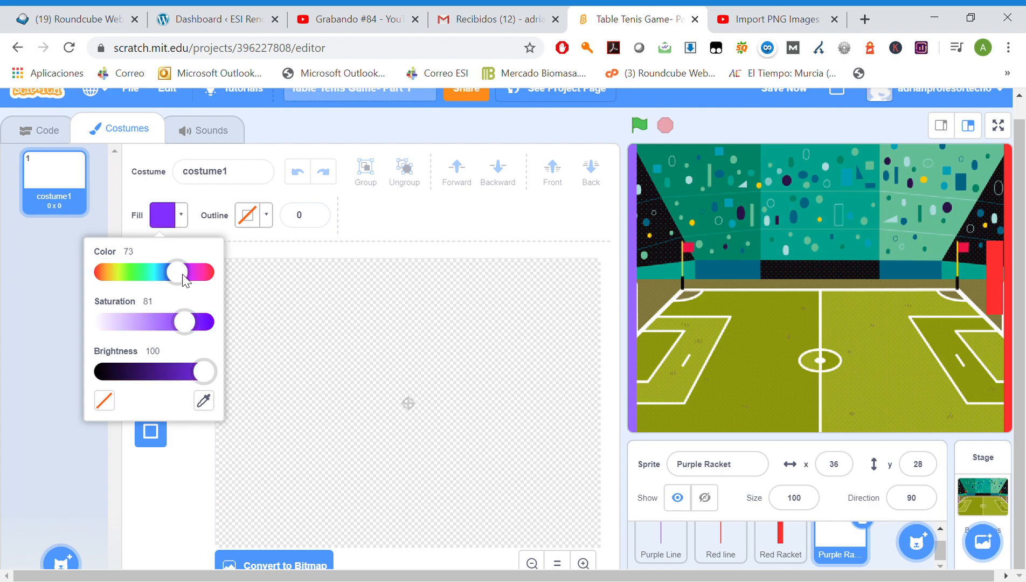
pyautogui.moveTo(311, 356)
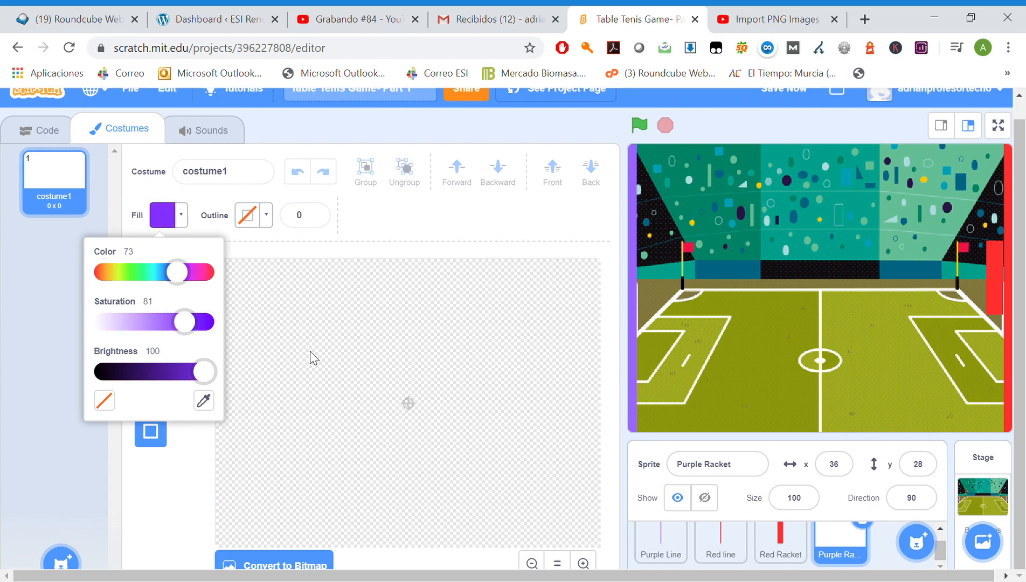
pyautogui.moveTo(405, 395)
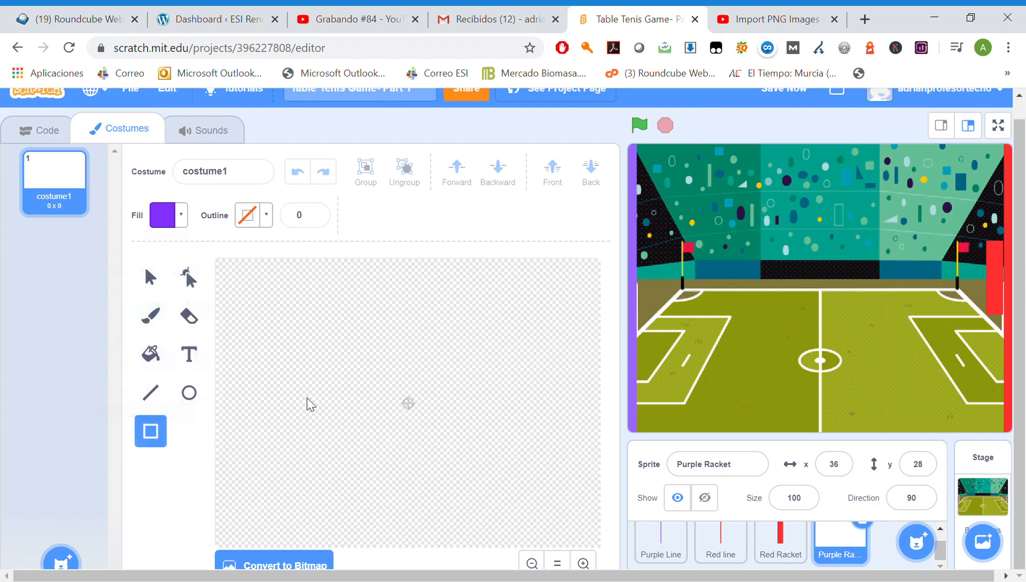
# - Draw a tall purple rectangle and move it to the canvas's left edge
pyautogui.moveTo(241, 349); pyautogui.dragTo(265, 407)
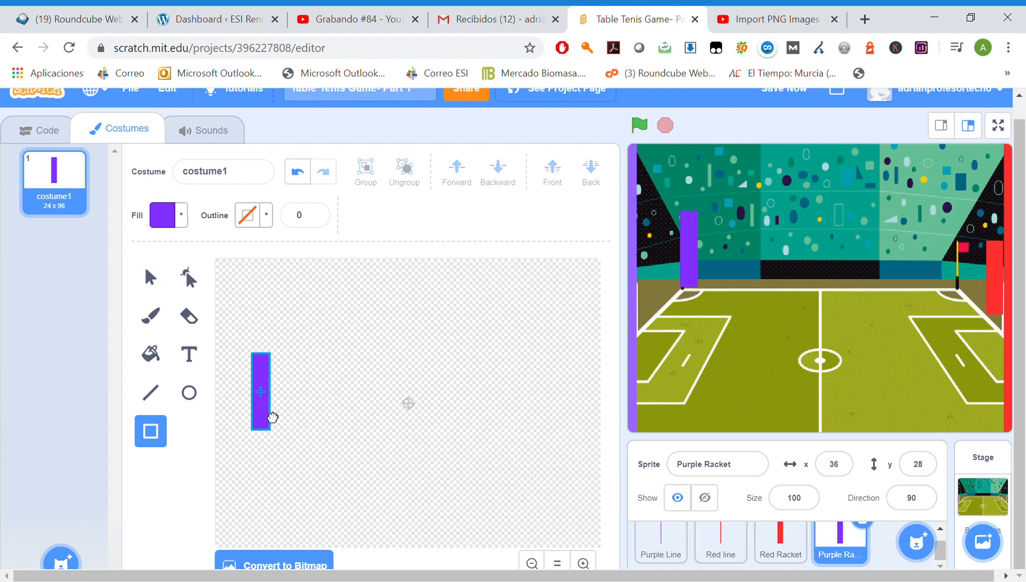
pyautogui.moveTo(260, 390); pyautogui.dragTo(595, 419)
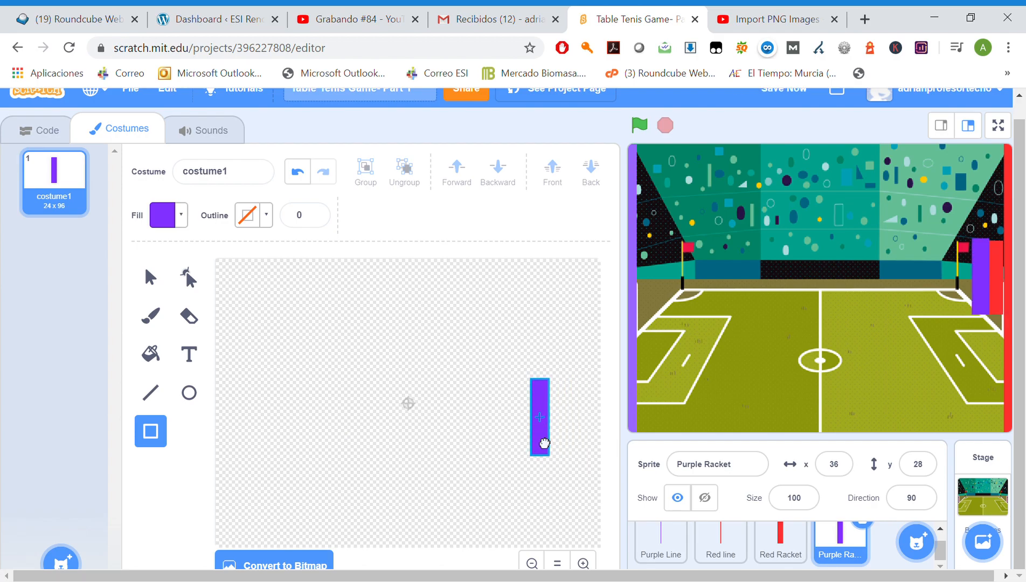
pyautogui.click(540, 417)
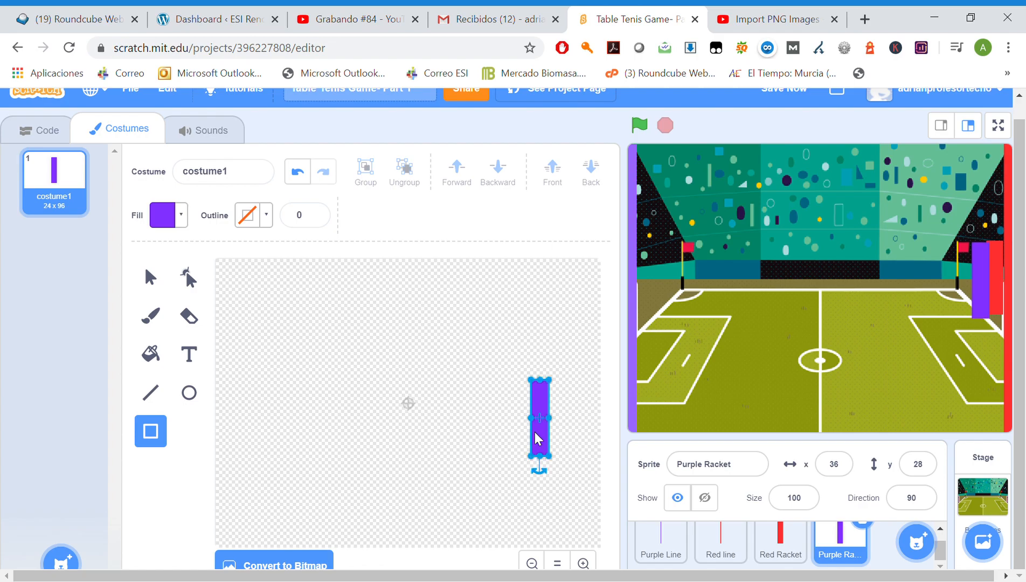
pyautogui.moveTo(503, 453)
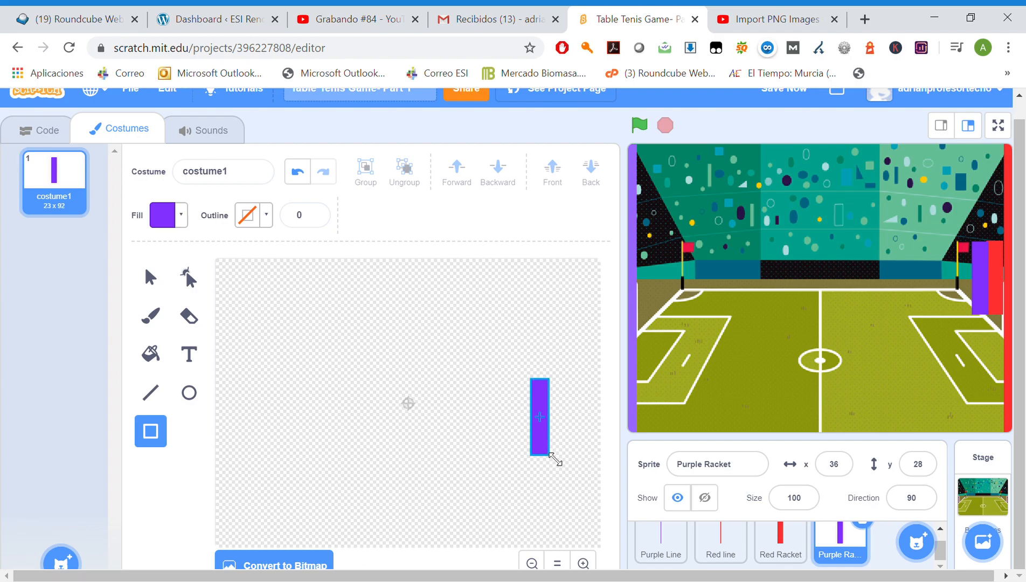
pyautogui.moveTo(538, 418); pyautogui.dragTo(234, 412)
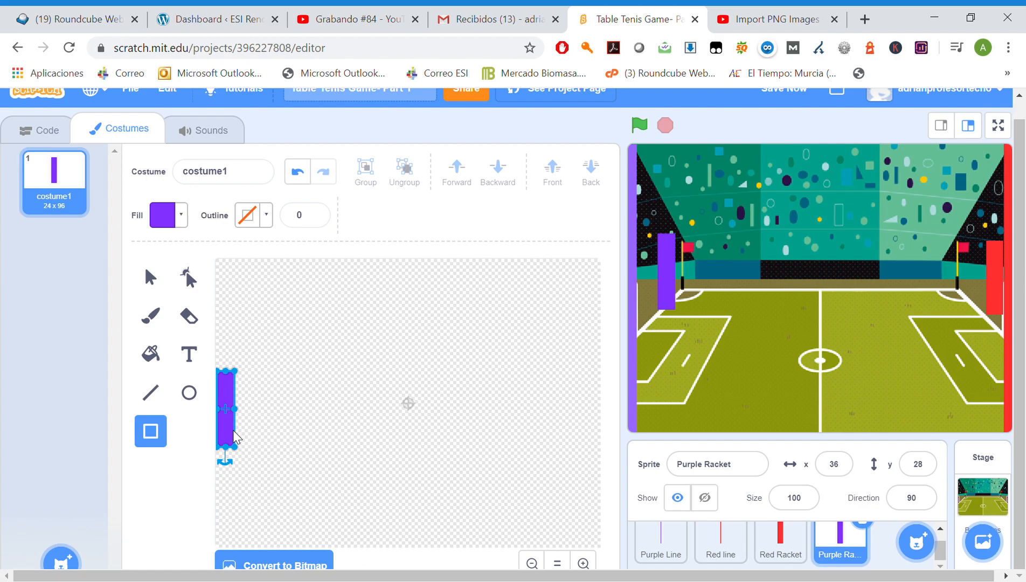
# - Enter x 12 and y 38 in Purple Racket's position fields
pyautogui.click(834, 464)
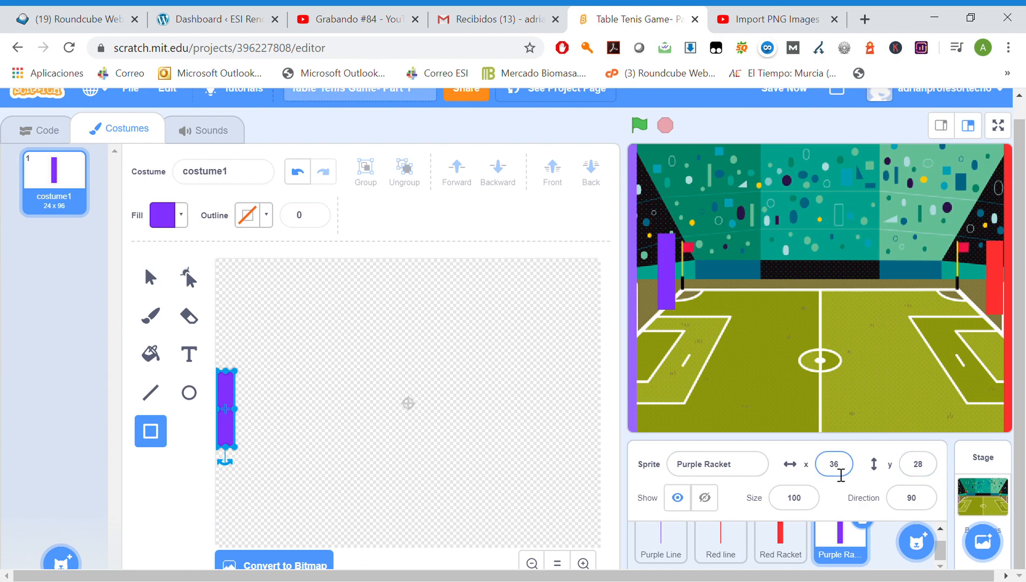
pyautogui.write('16')
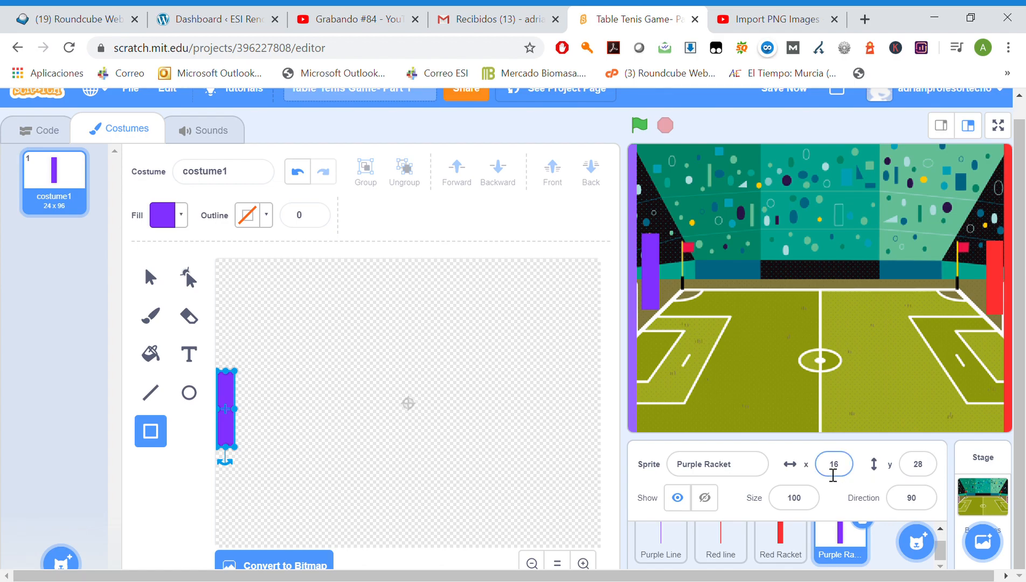
pyautogui.write('6')
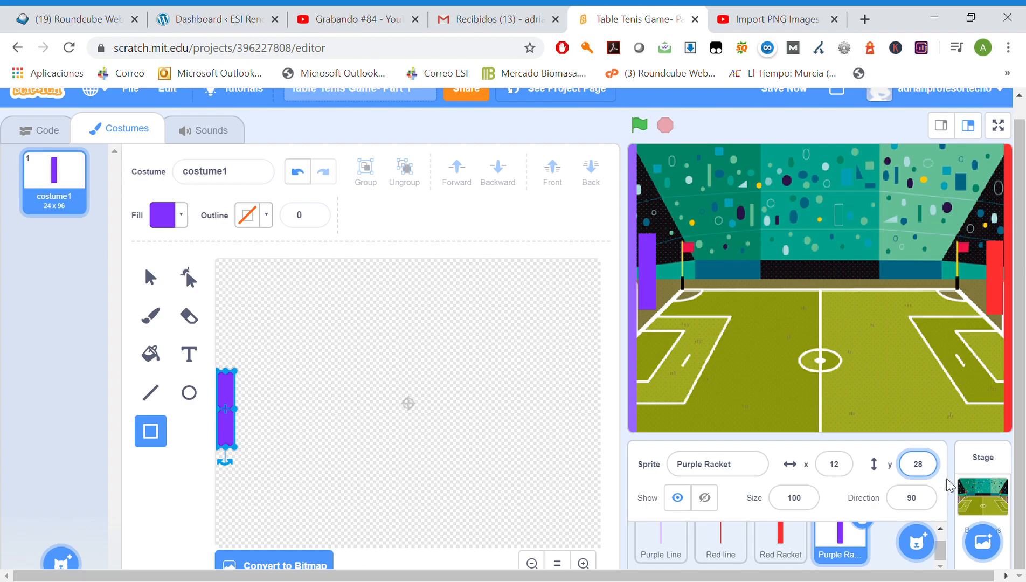
pyautogui.click(917, 463)
pyautogui.write('38')
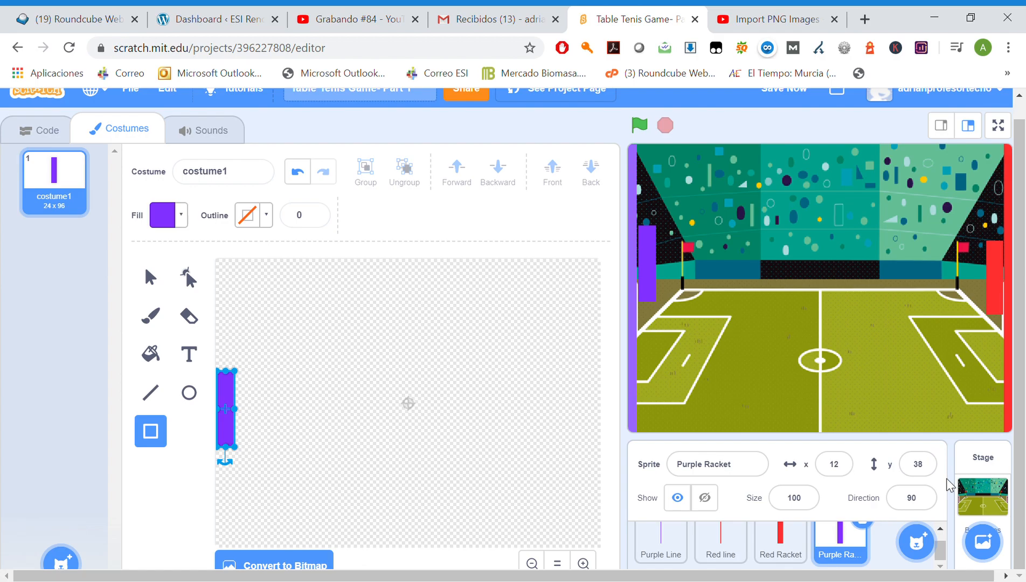
pyautogui.click(916, 464)
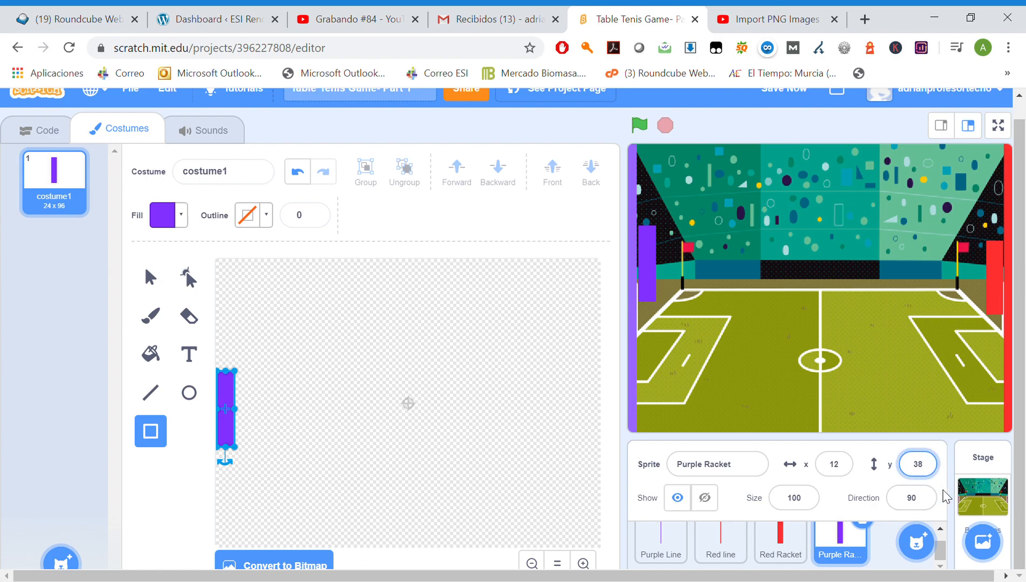
pyautogui.write('18')
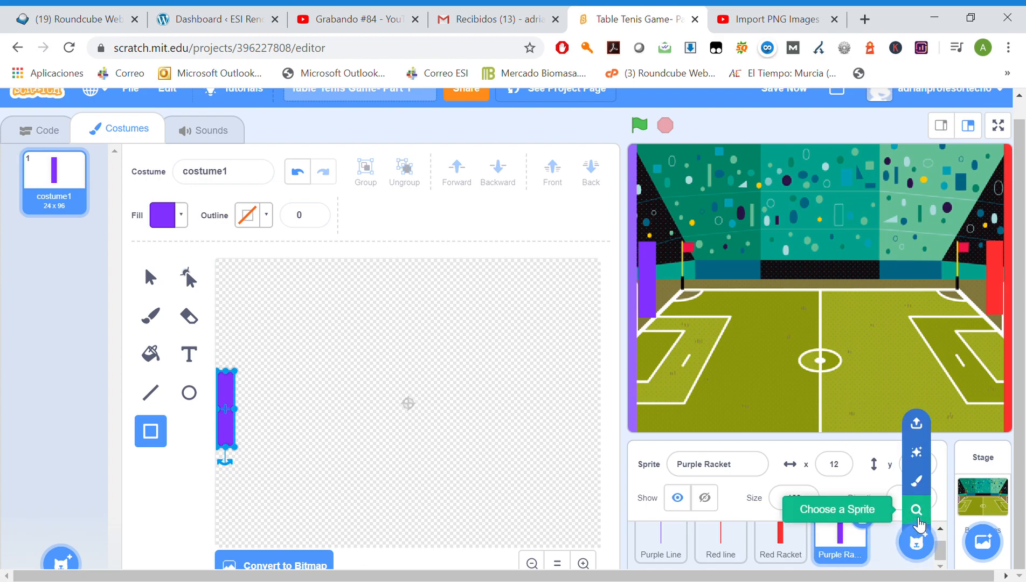
# - Add the Tennis Ball sprite via a 'ball' library search and drag it onto the centre line
pyautogui.click(915, 509)
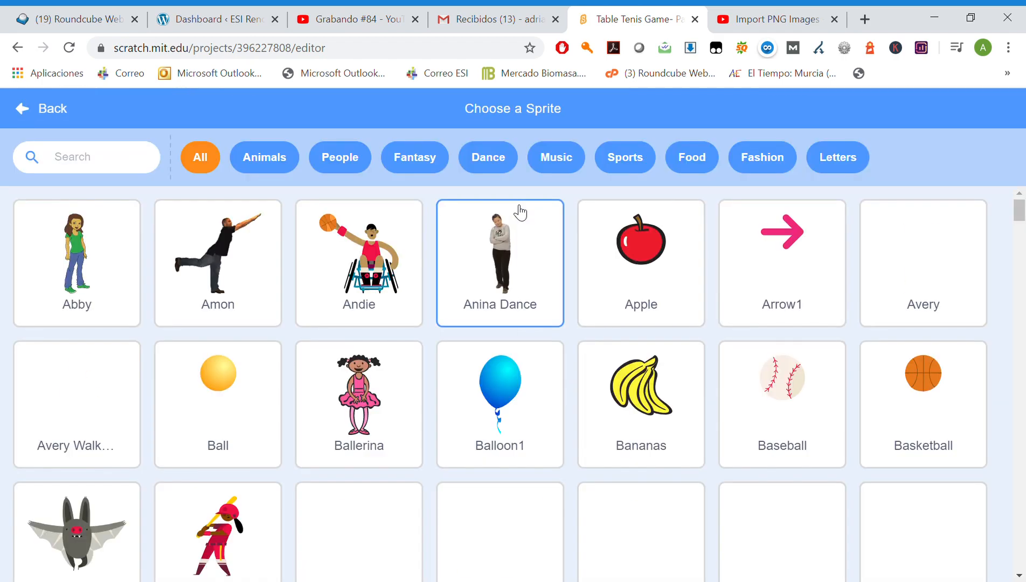
pyautogui.click(98, 156)
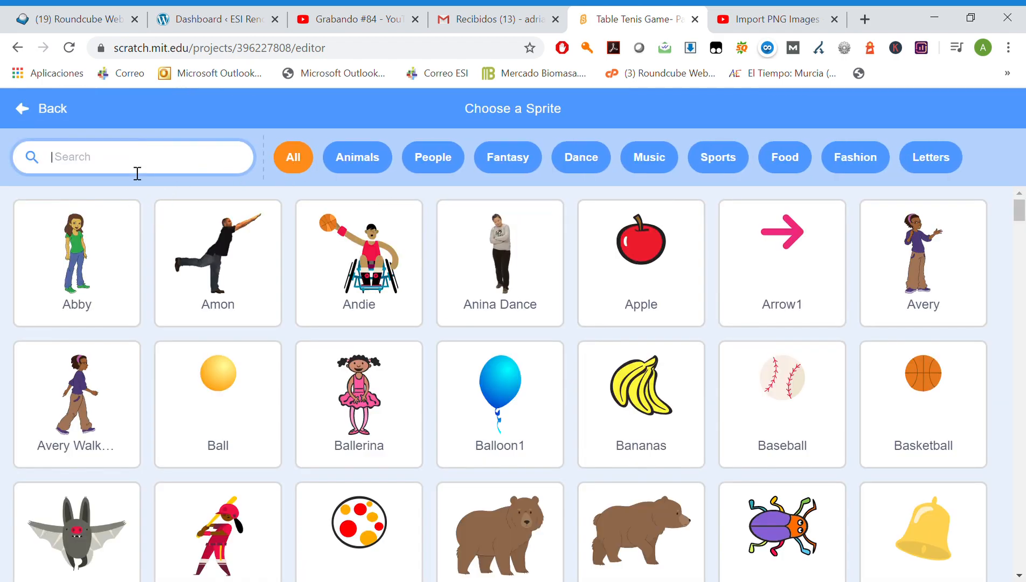
pyautogui.write('ball')
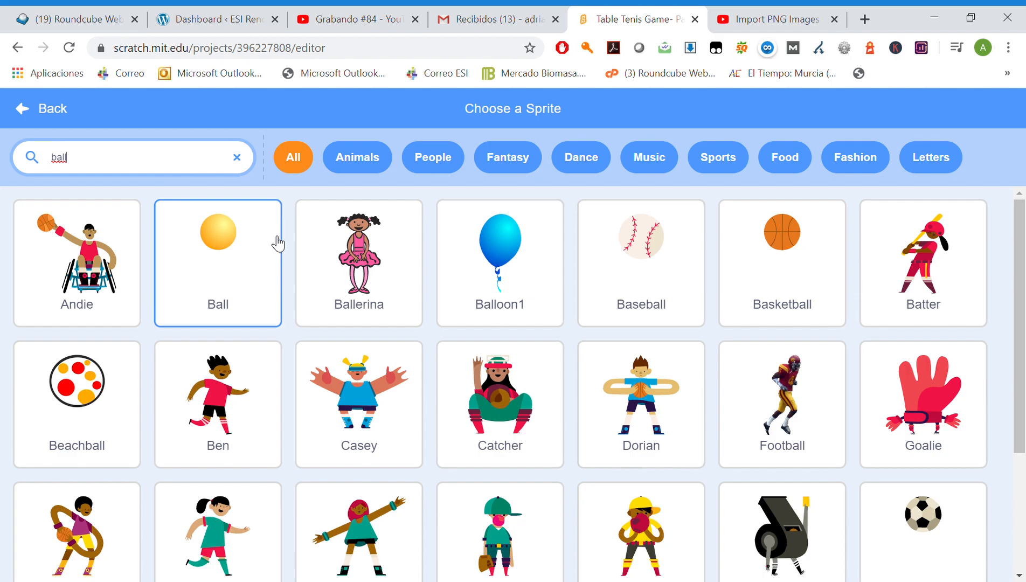
pyautogui.scroll(-3)
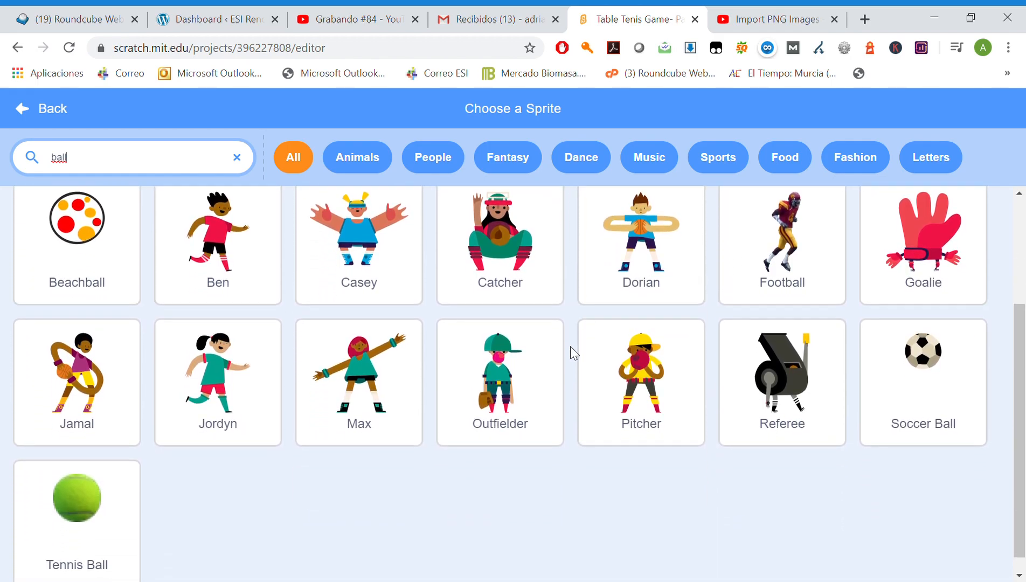
pyautogui.click(499, 364)
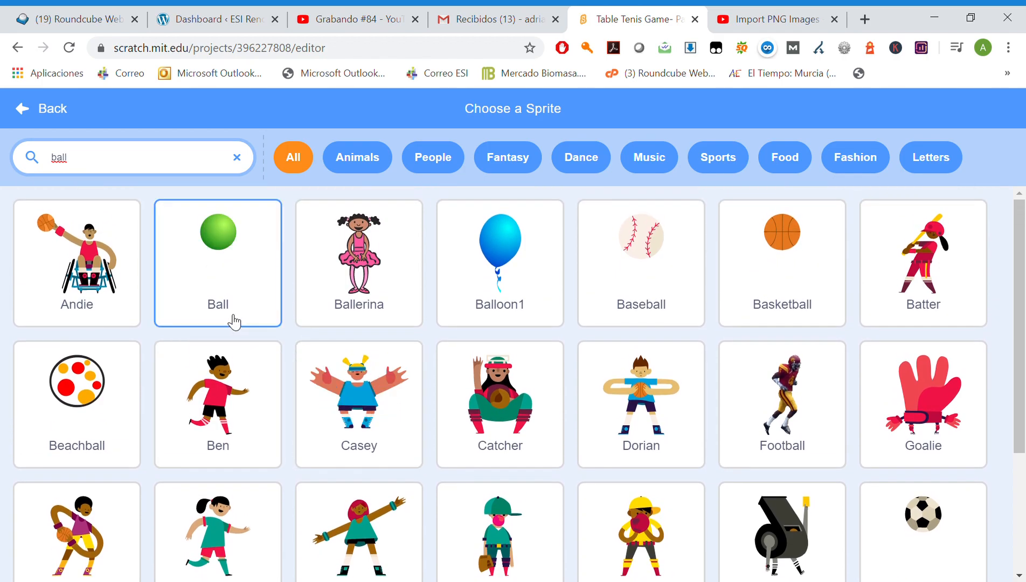
pyautogui.click(217, 262)
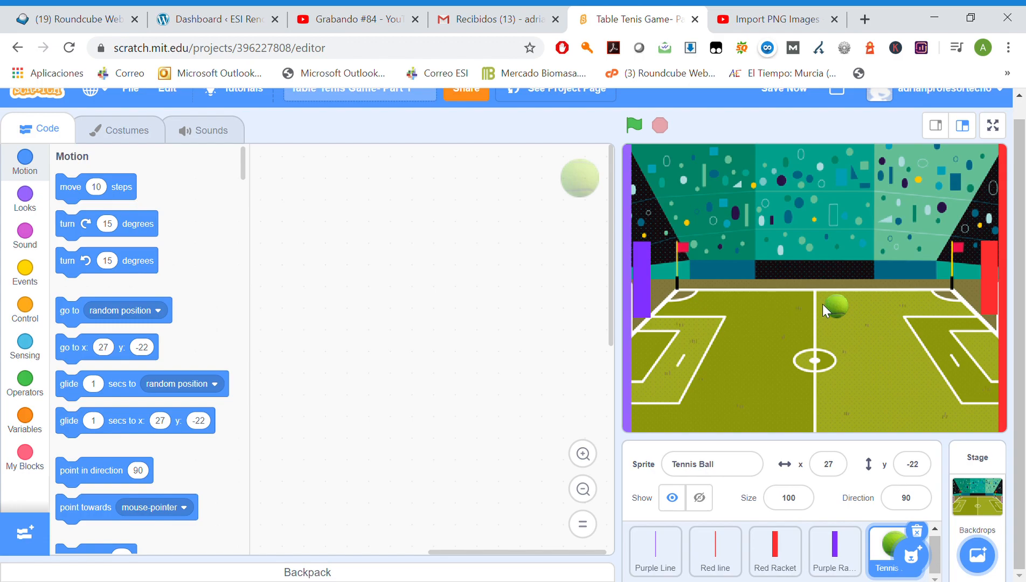
pyautogui.moveTo(836, 304); pyautogui.dragTo(829, 310)
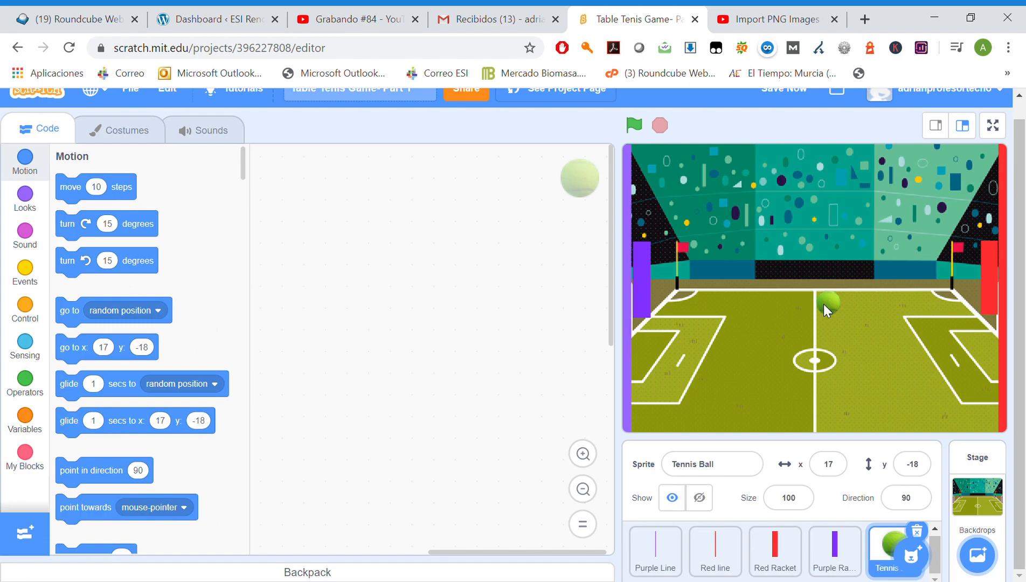
pyautogui.moveTo(849, 455)
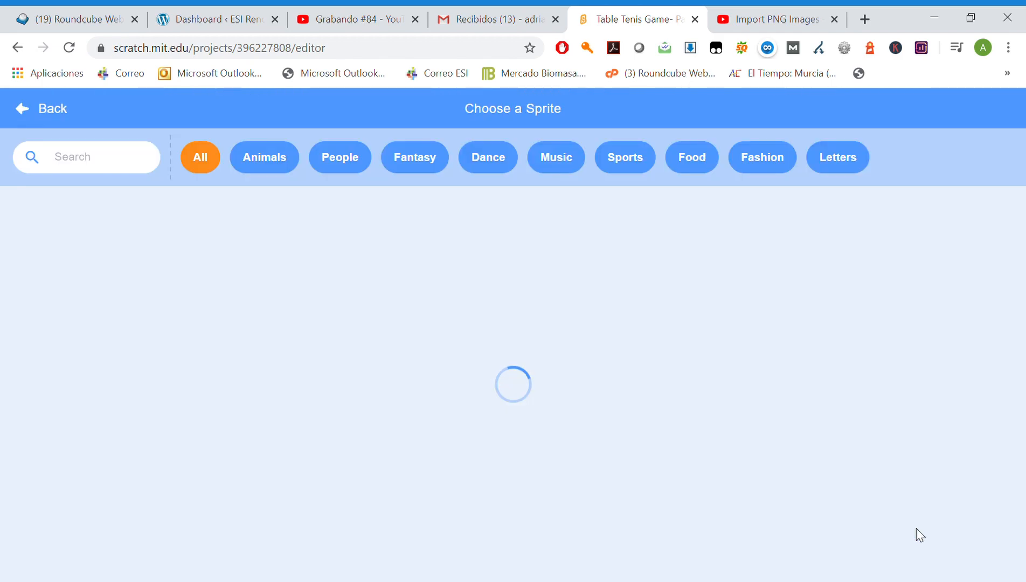
# - Search 'Flag', add the Green Flag sprite and drag it to the pitch's far end
pyautogui.write('F')
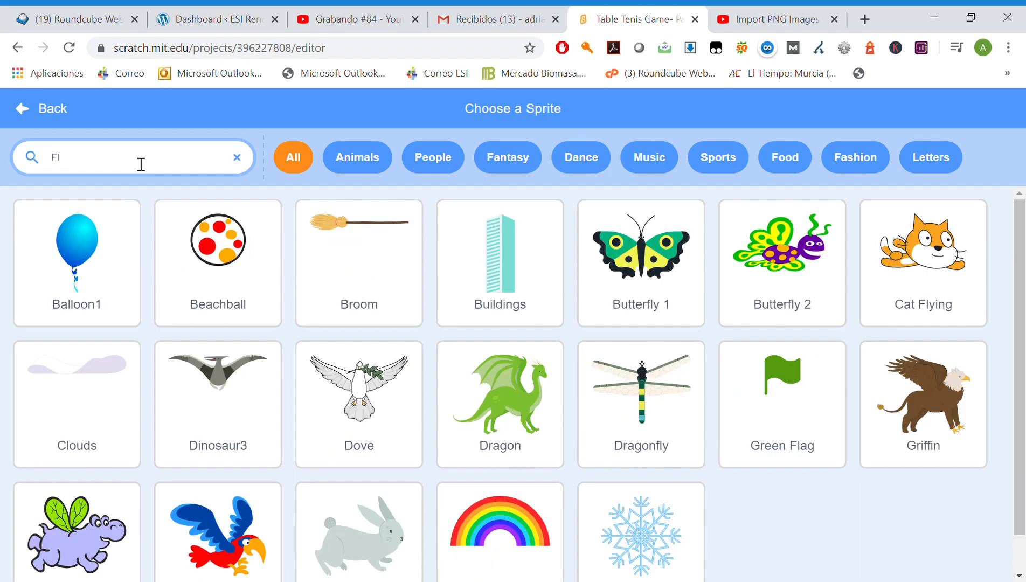
pyautogui.write('lag')
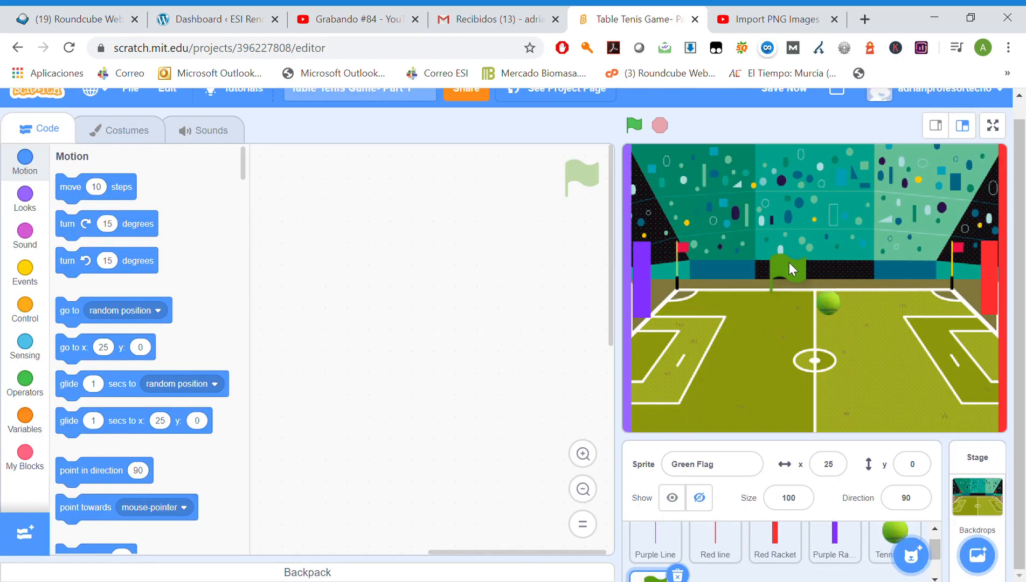
pyautogui.moveTo(790, 269); pyautogui.dragTo(766, 274)
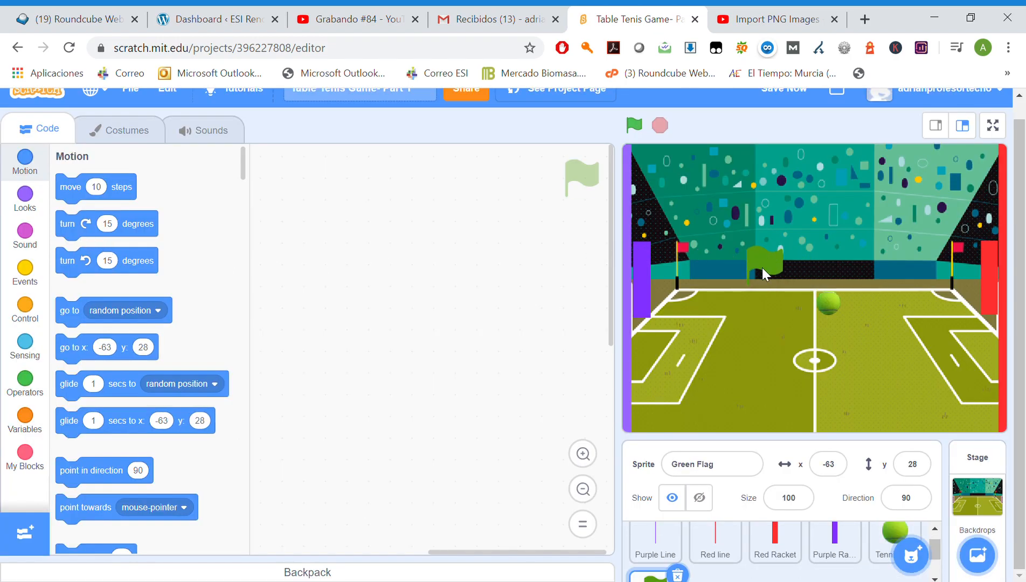